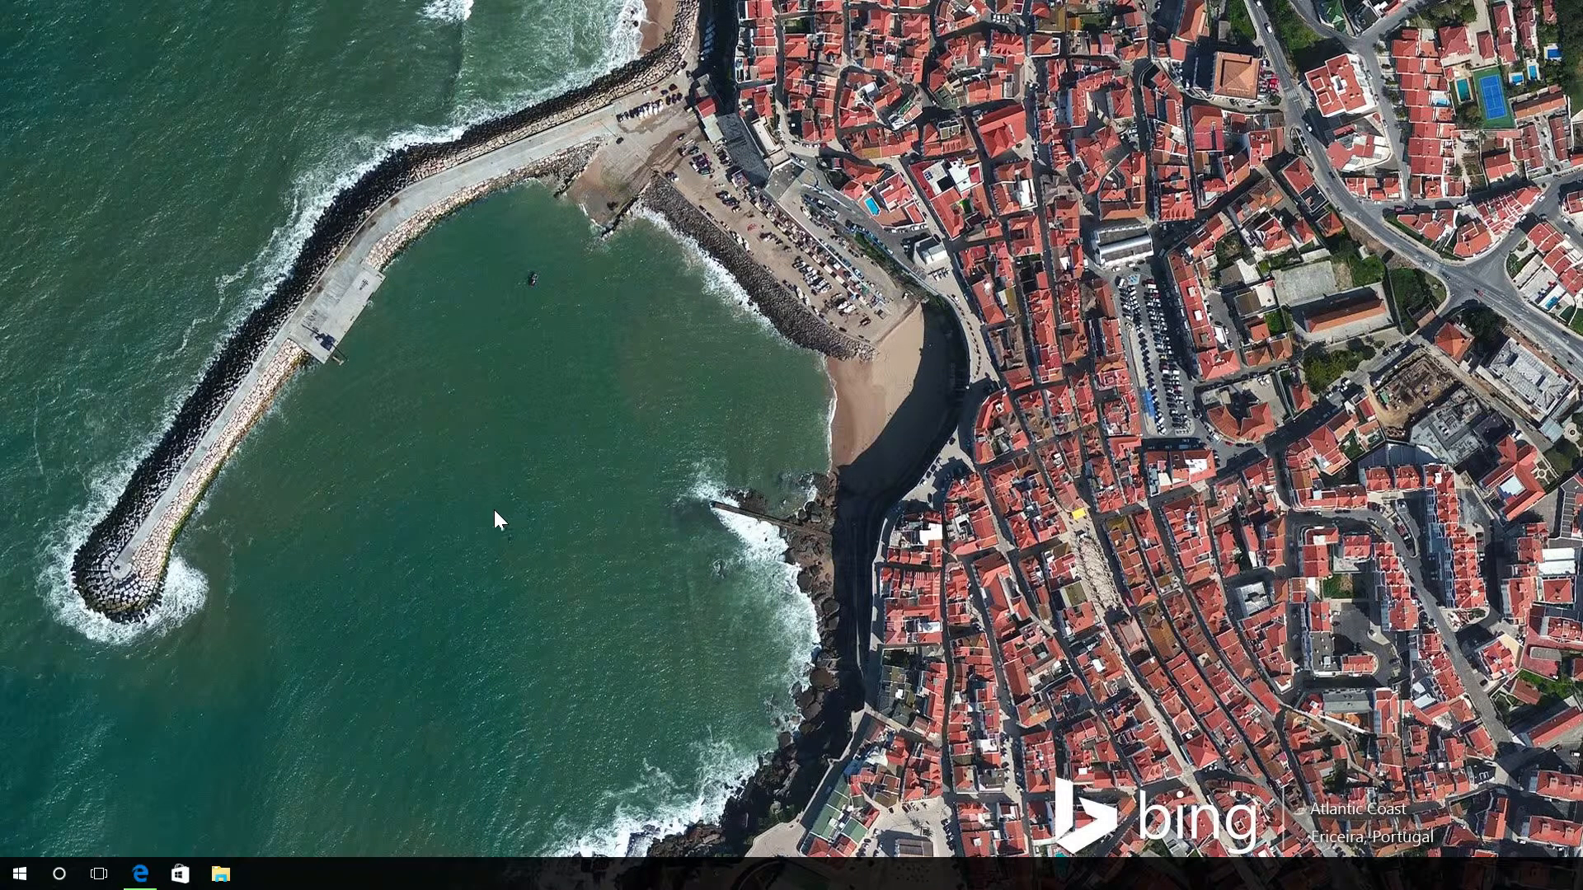
mouse_move(224, 706)
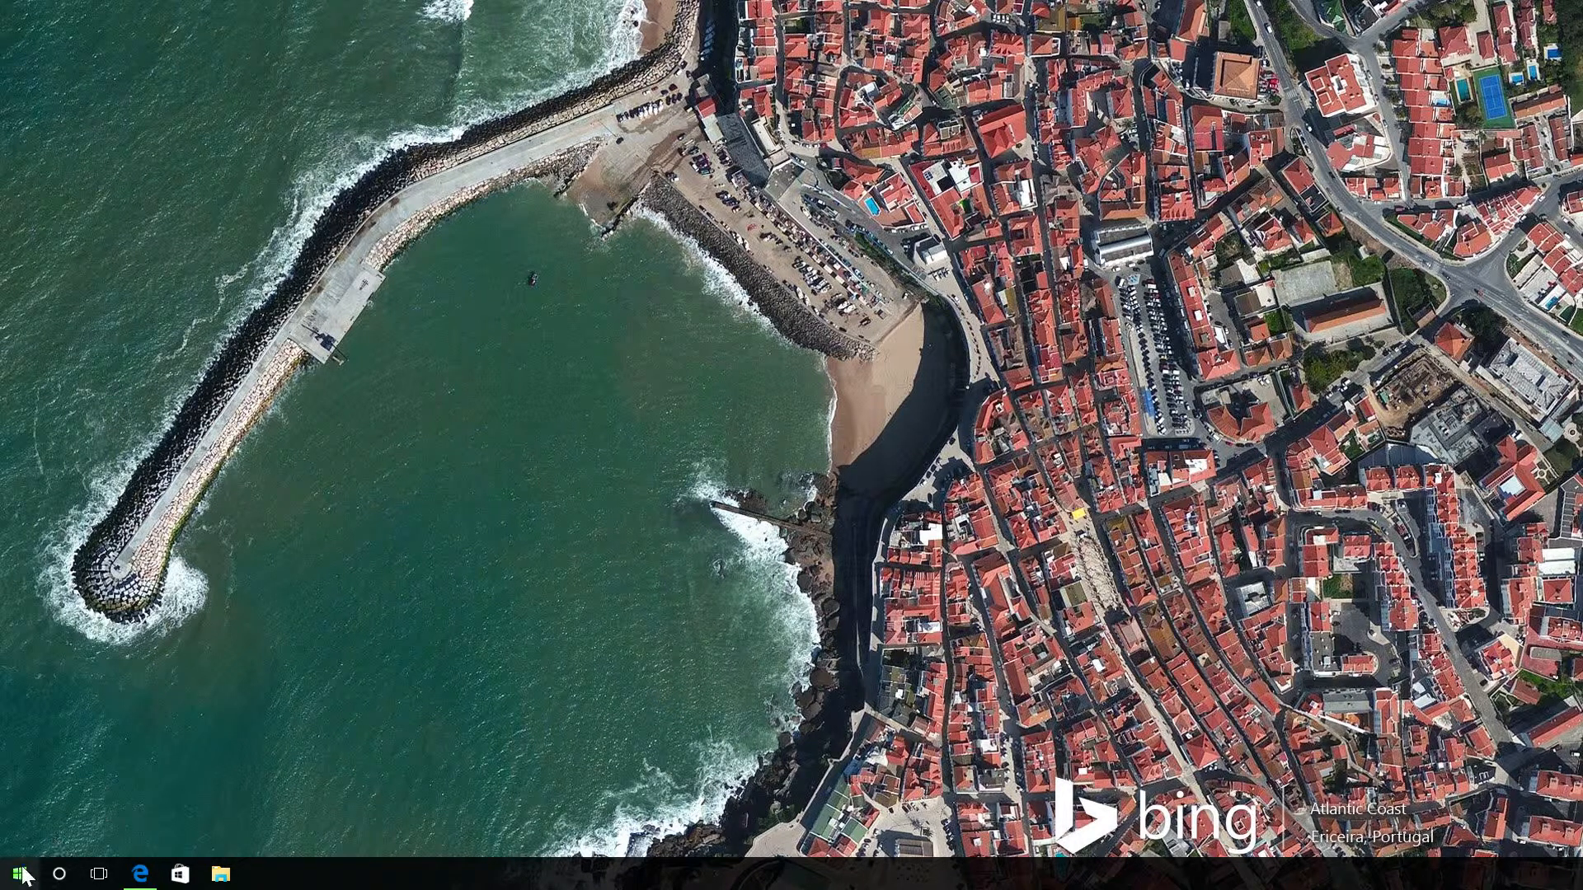
Reach Programs and Features in Control Panel from the Start button's shortcut menu.
right_click(18, 874)
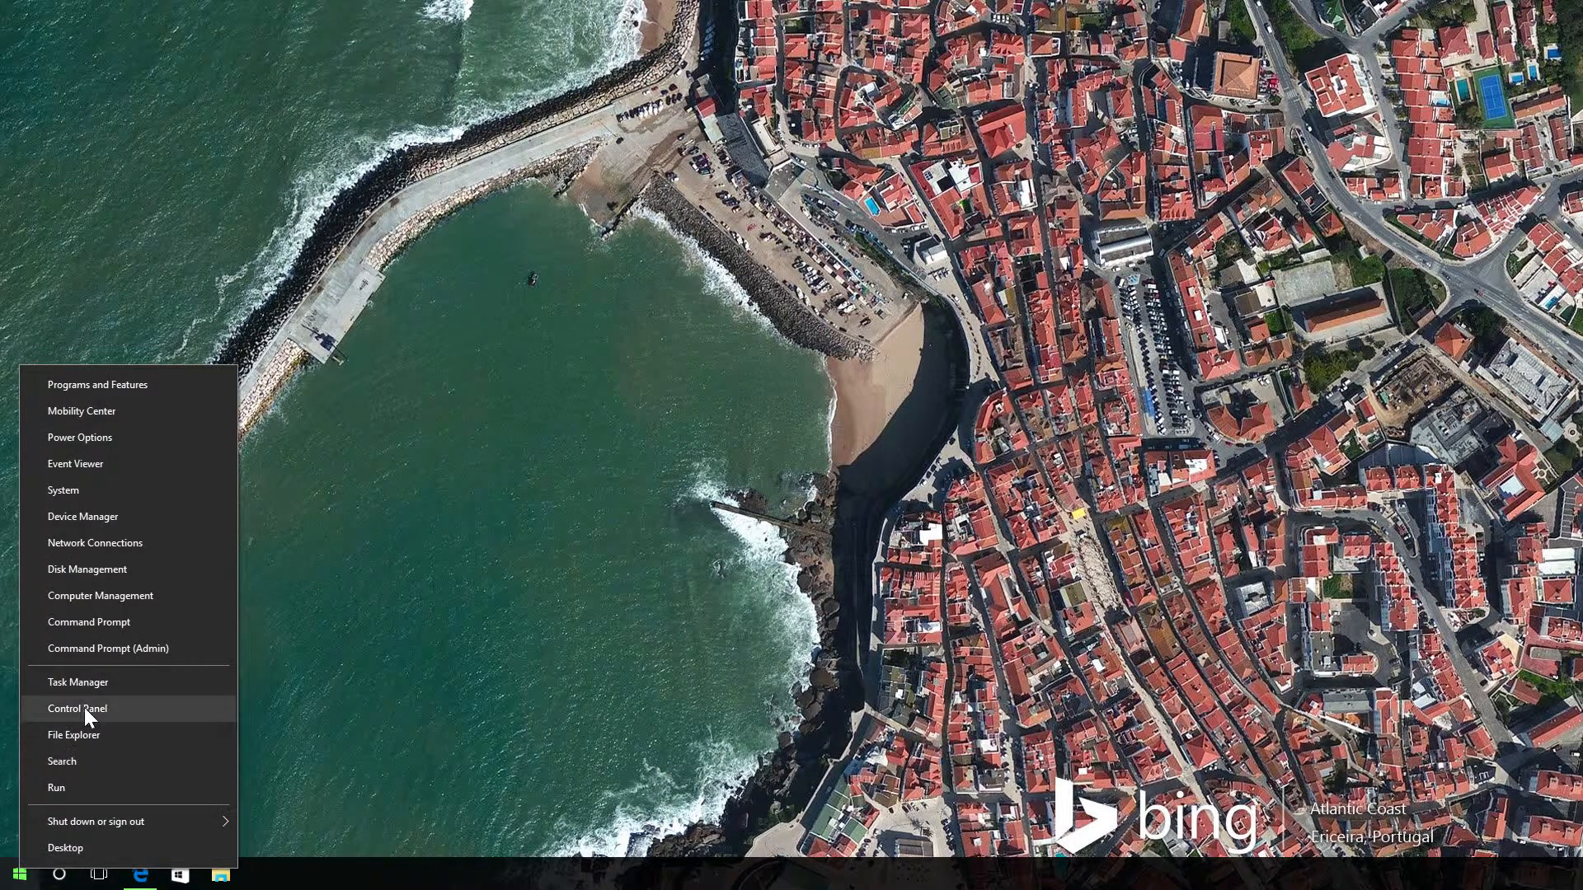
left_click(76, 707)
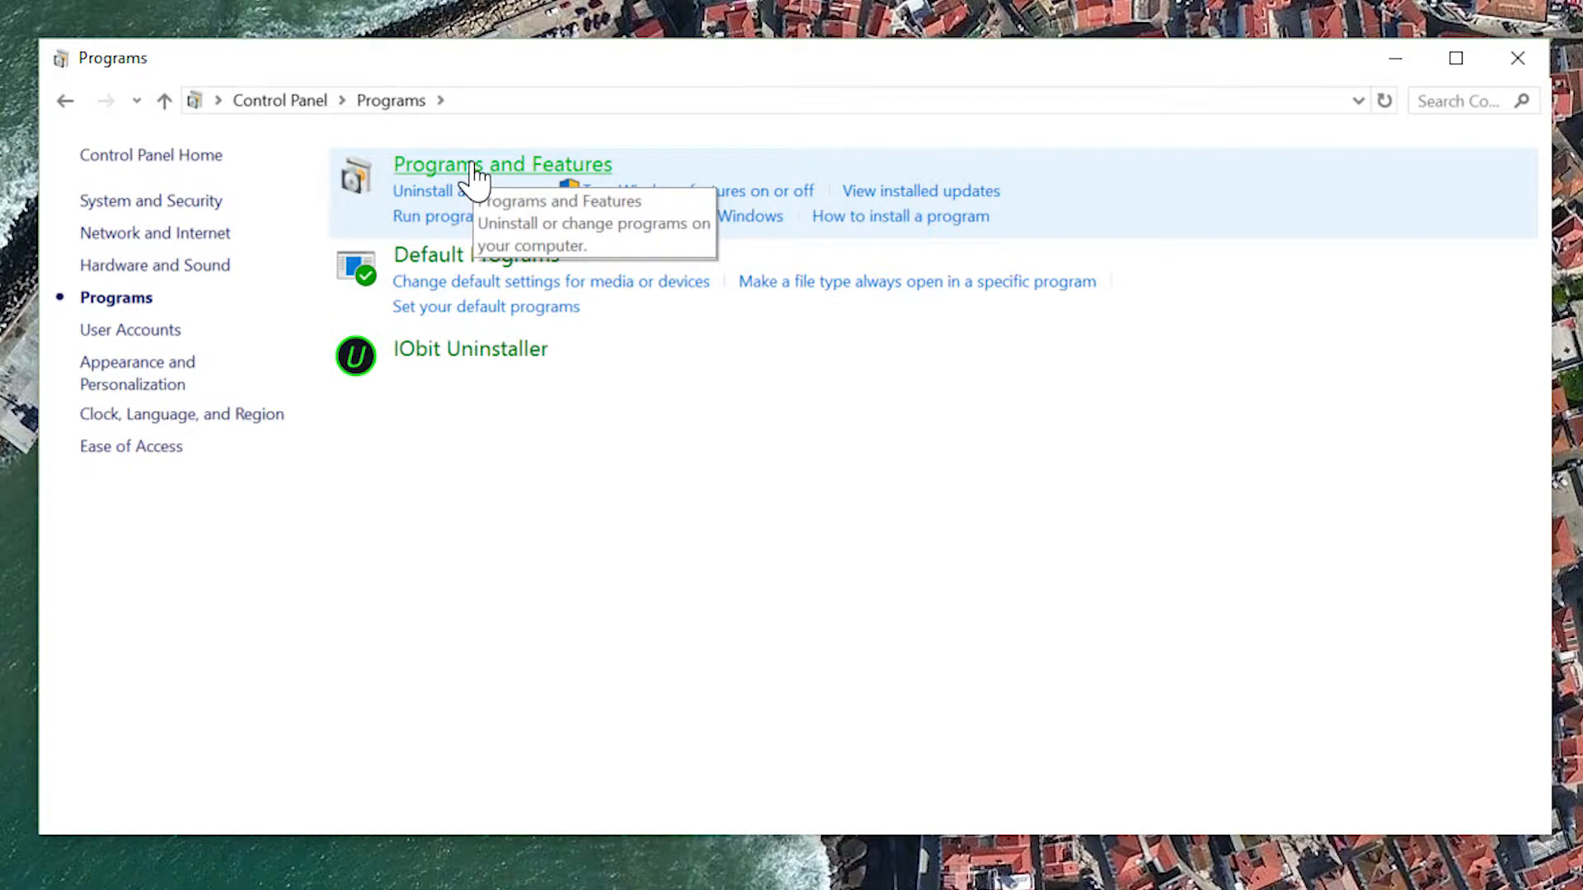
left_click(501, 163)
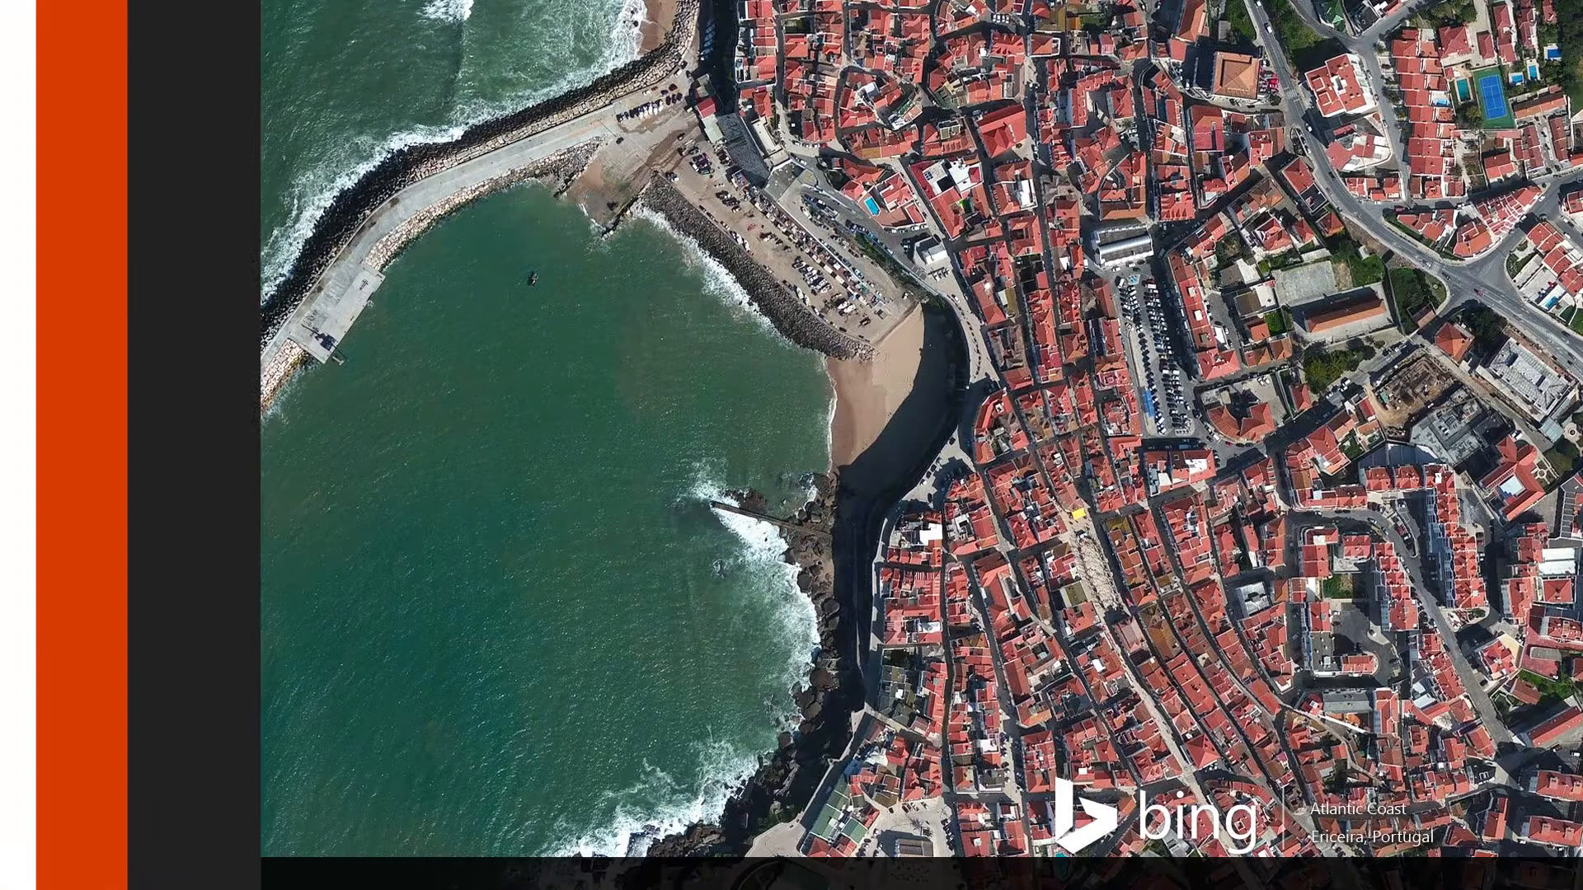
Reopen Control Panel from the Start shortcut menu and enter the Programs category.
right_click(18, 874)
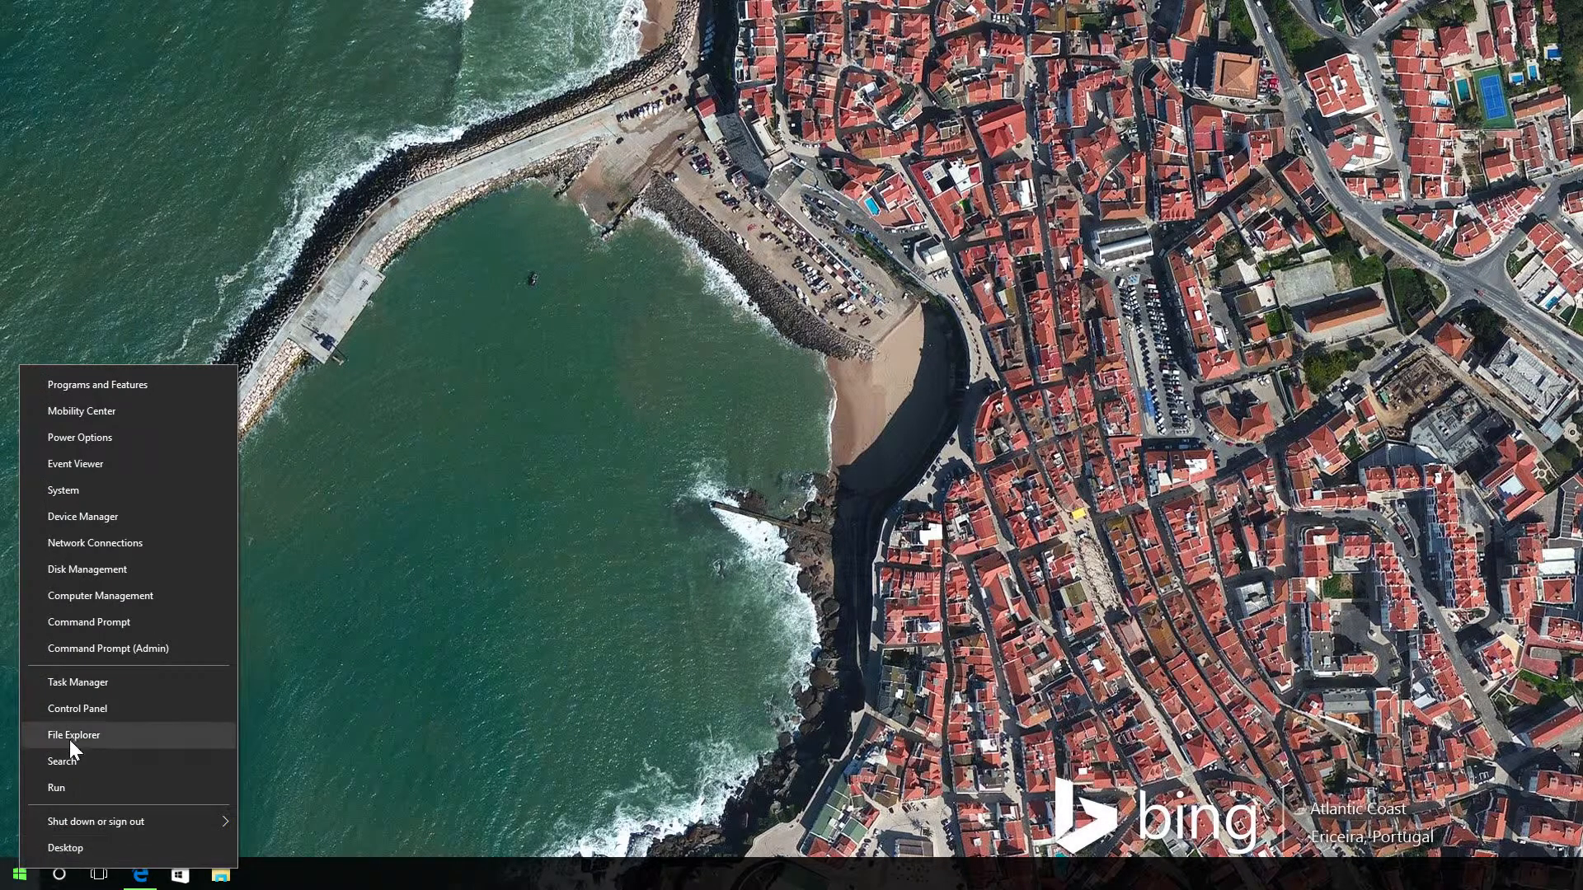
mouse_move(86, 707)
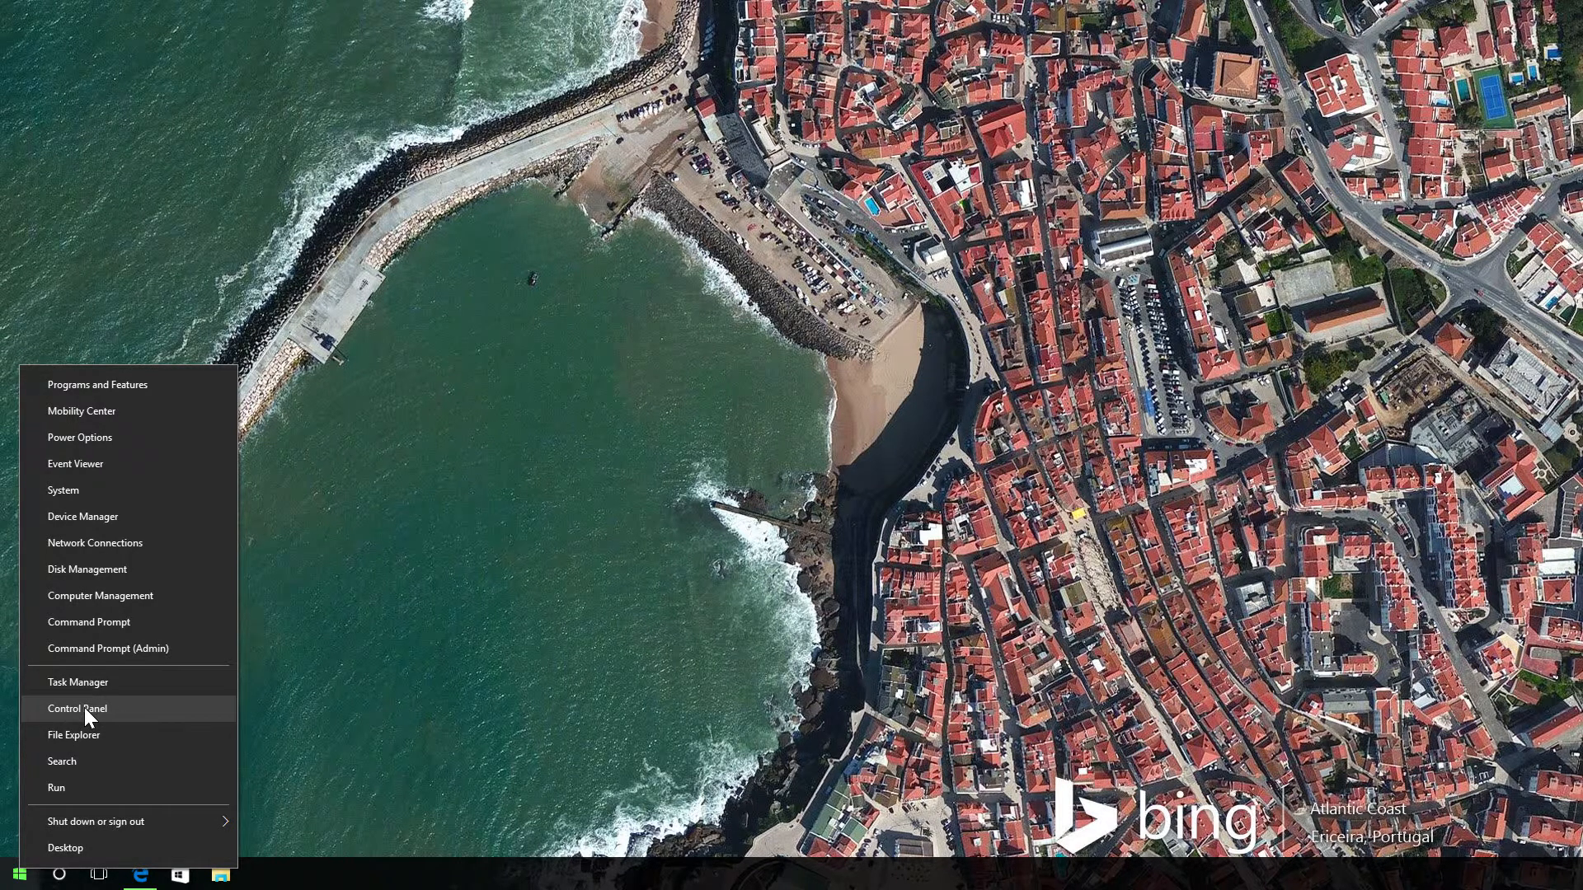
left_click(78, 707)
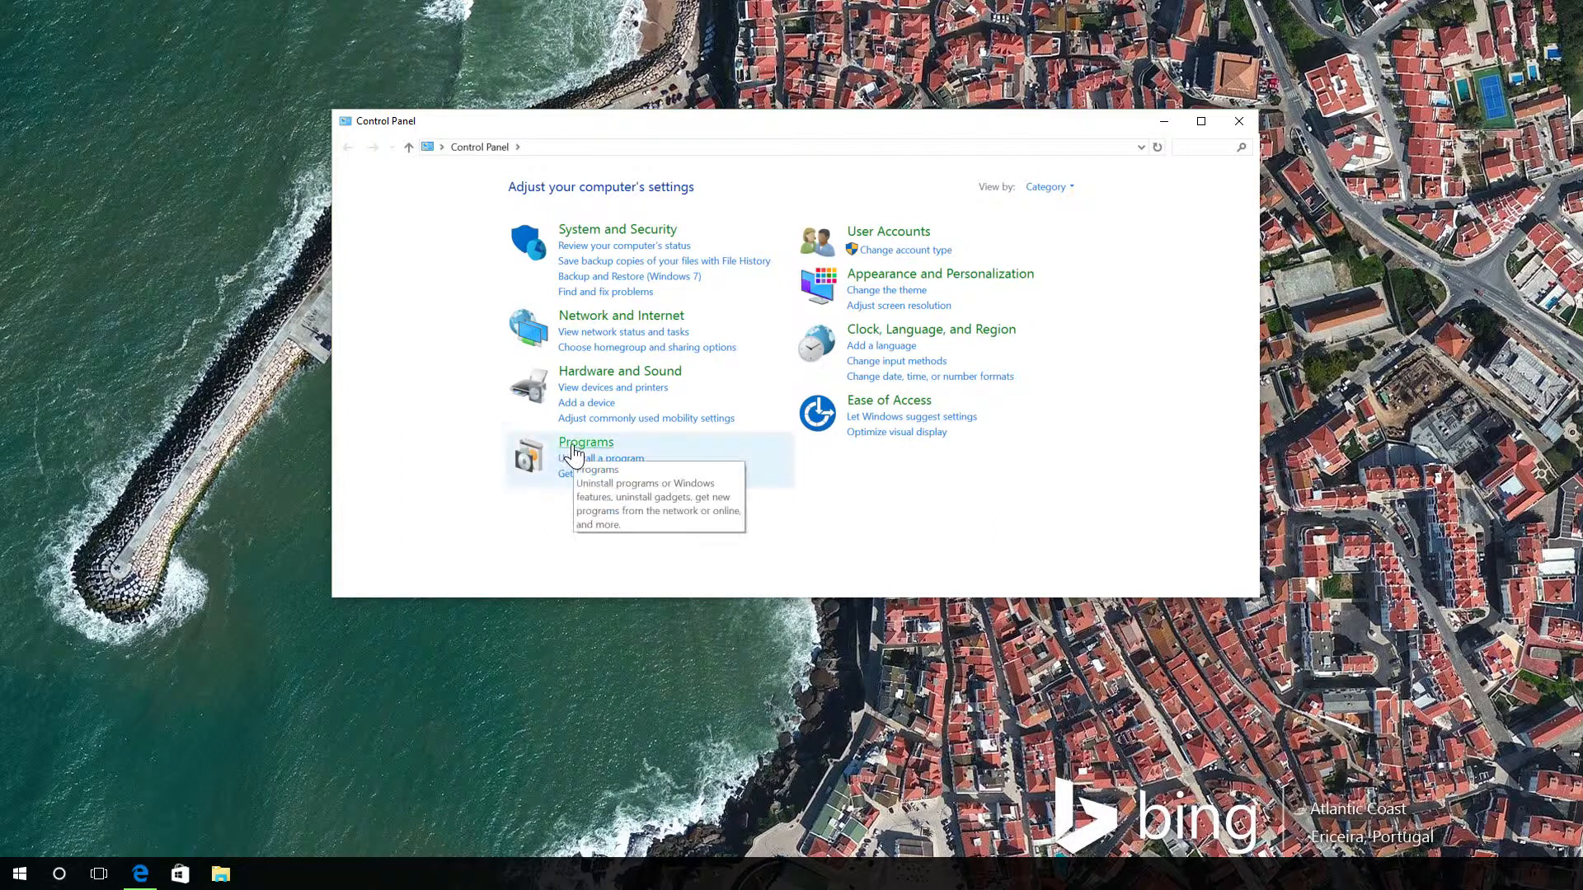
left_click(585, 442)
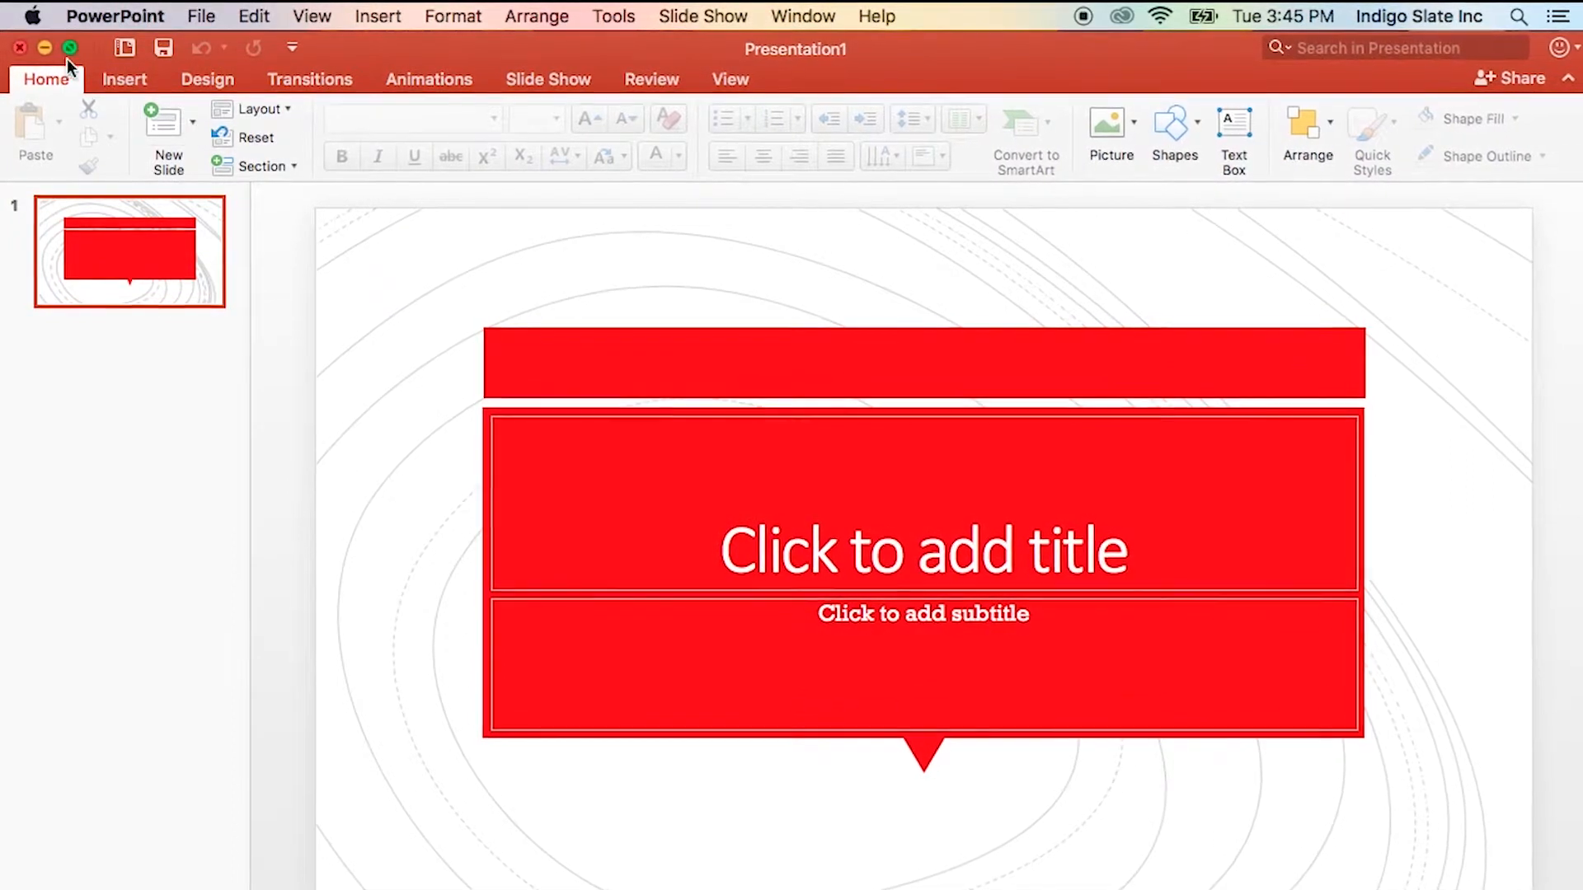
Close the blank Presentation1 window in PowerPoint.
left_click(113, 17)
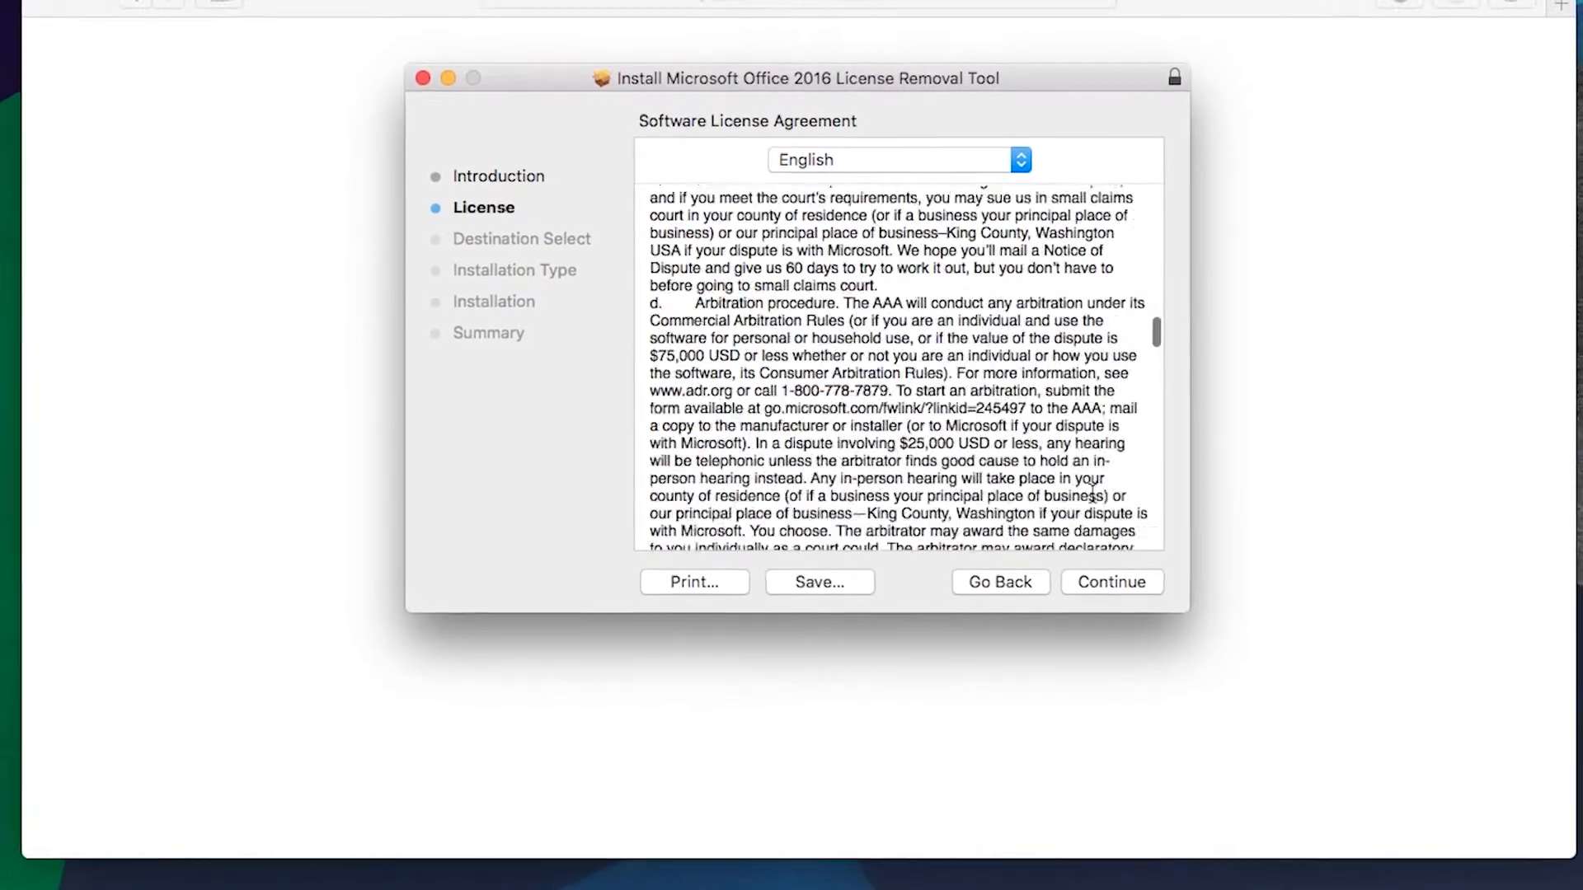
Accept the license, install the Office 2016 License Removal Tool with the admin password, and close the installer.
left_click(1110, 582)
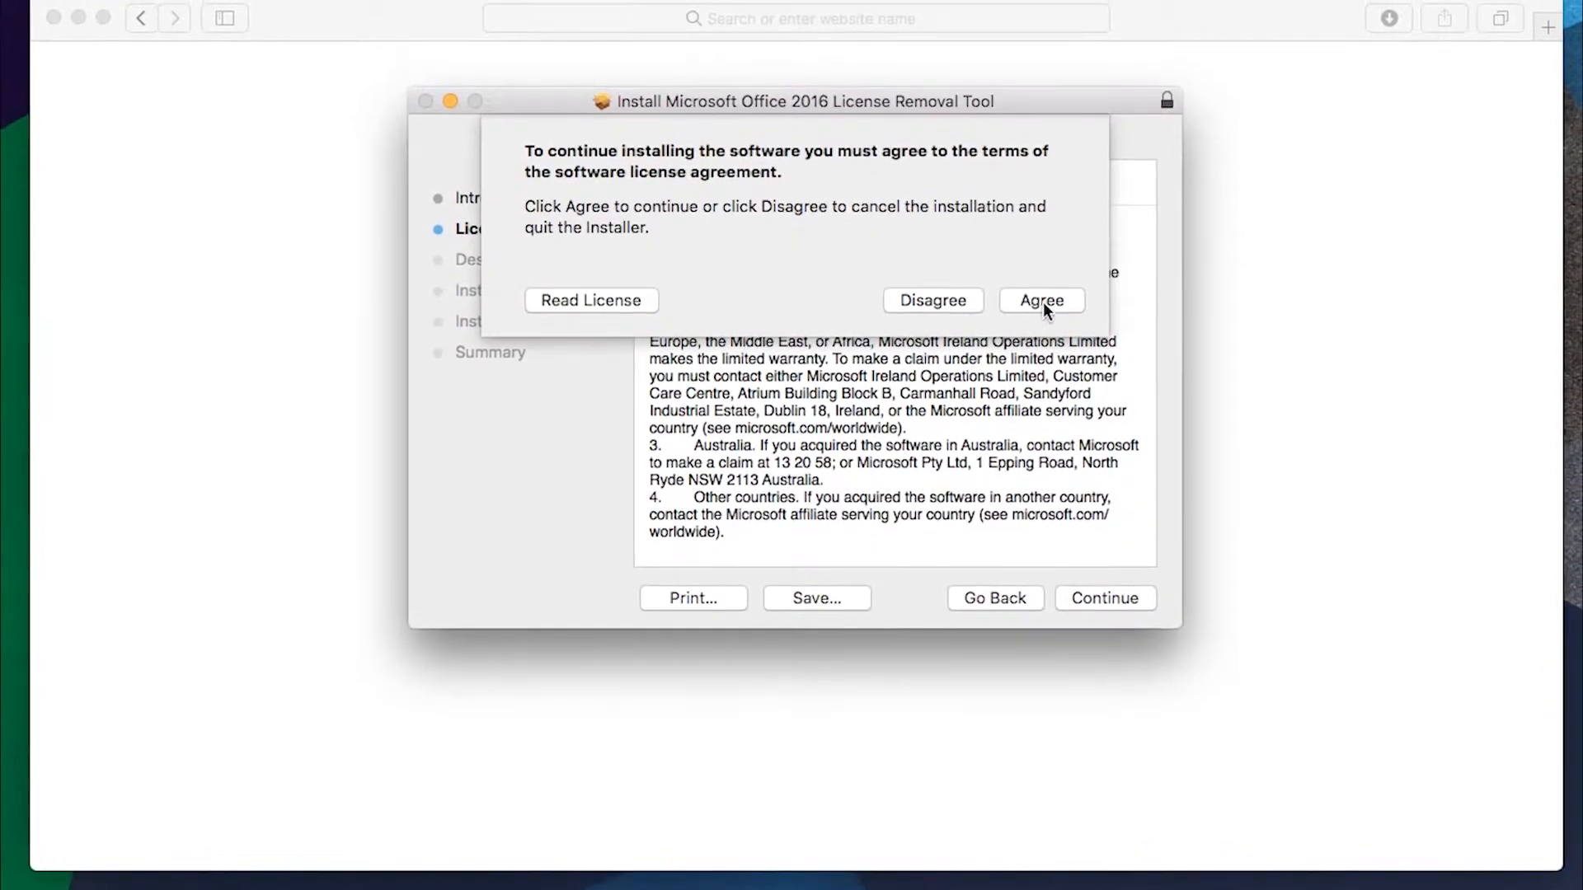
left_click(1040, 300)
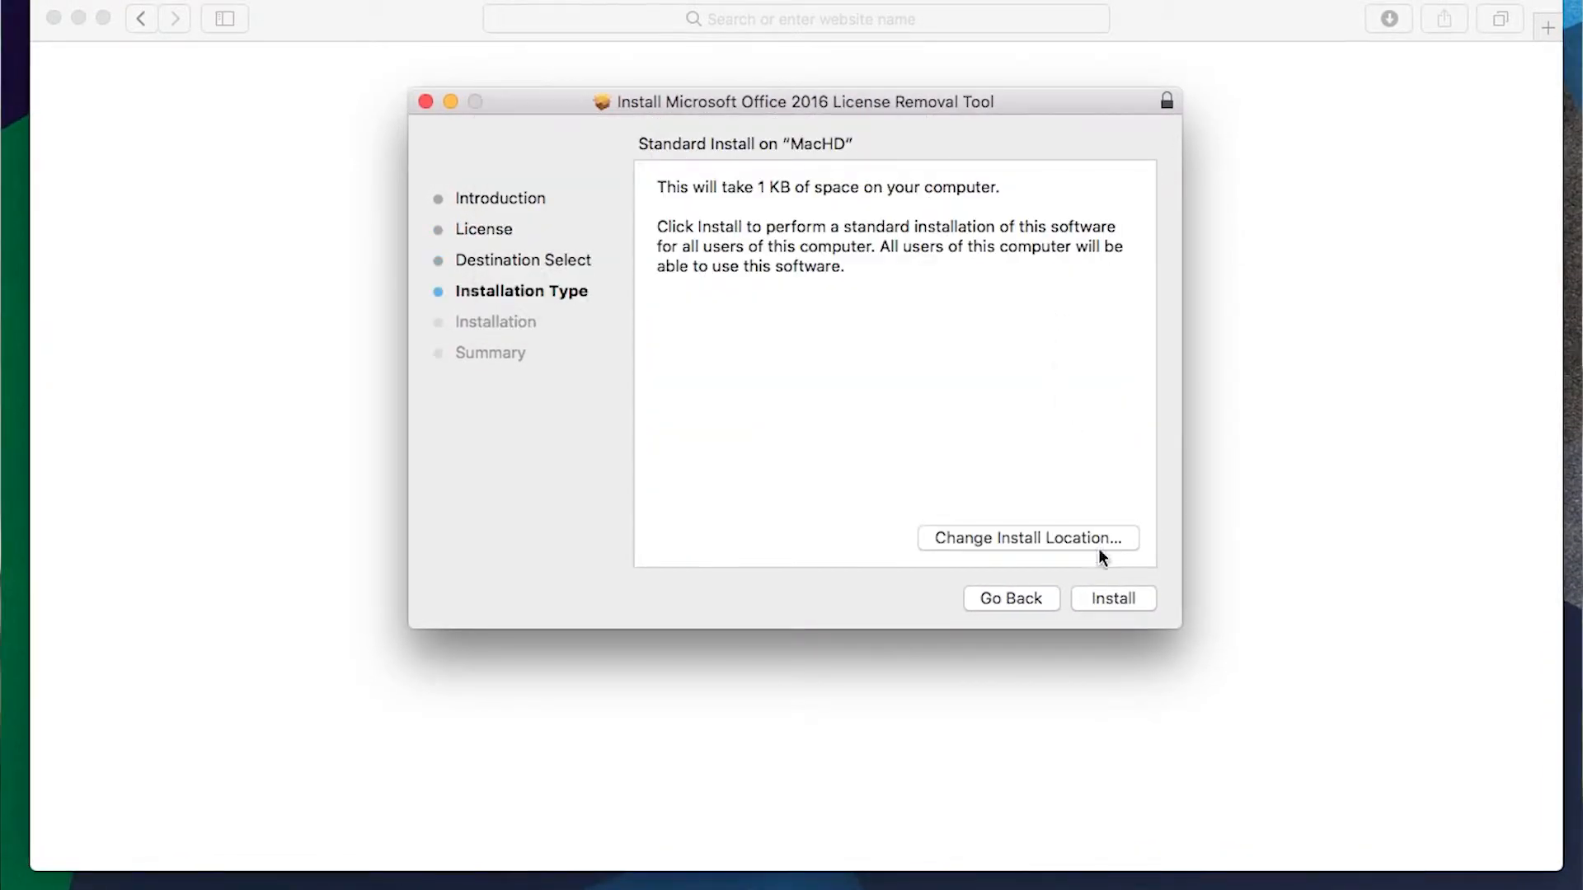
left_click(1113, 597)
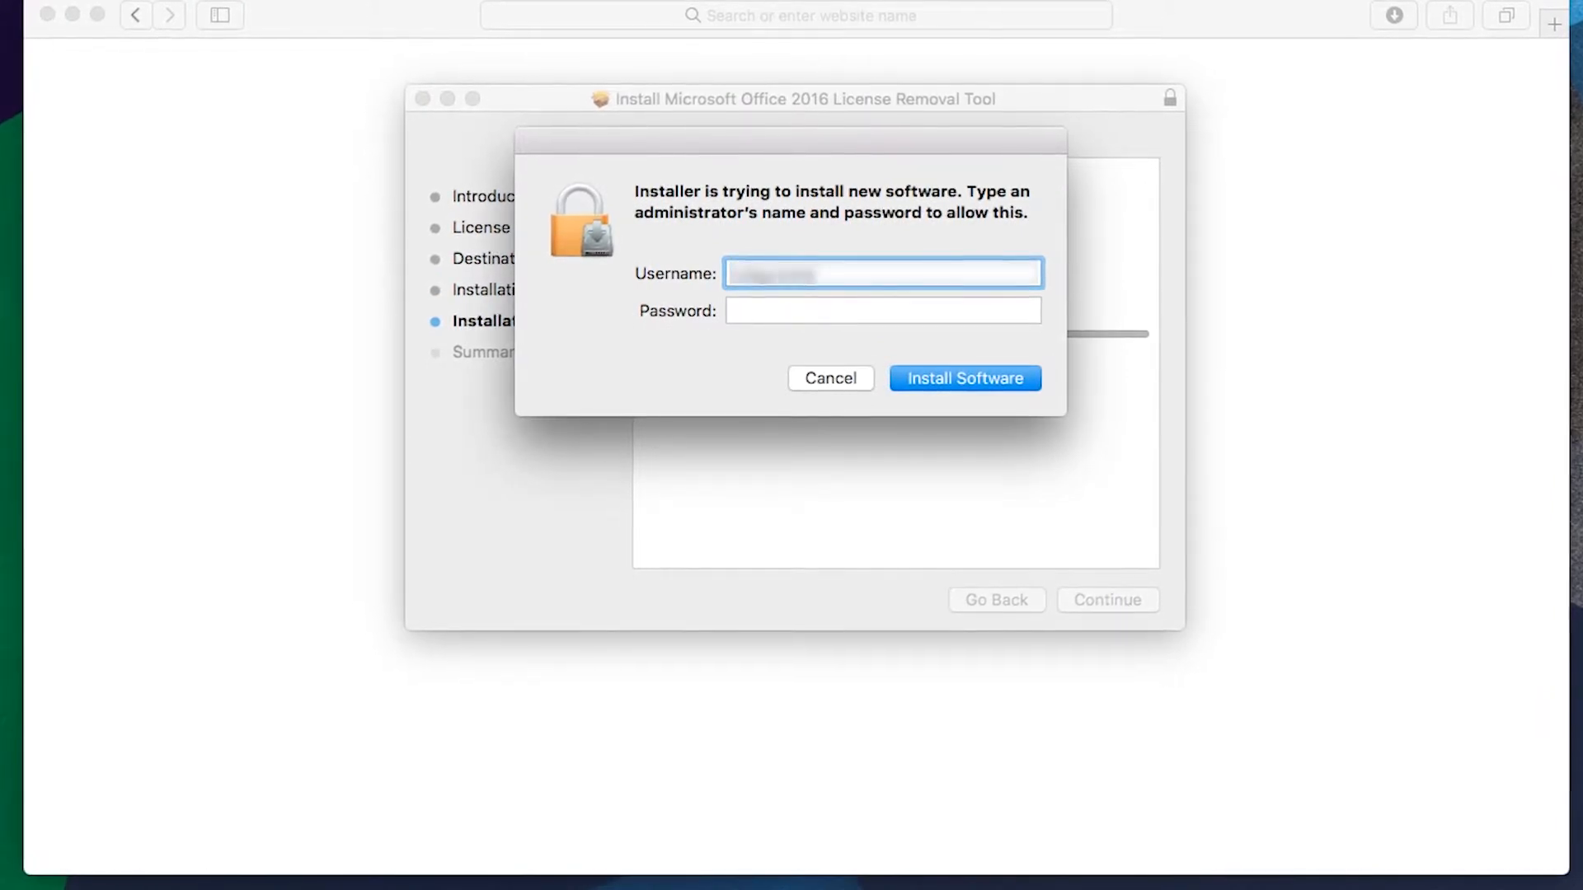
type("password")
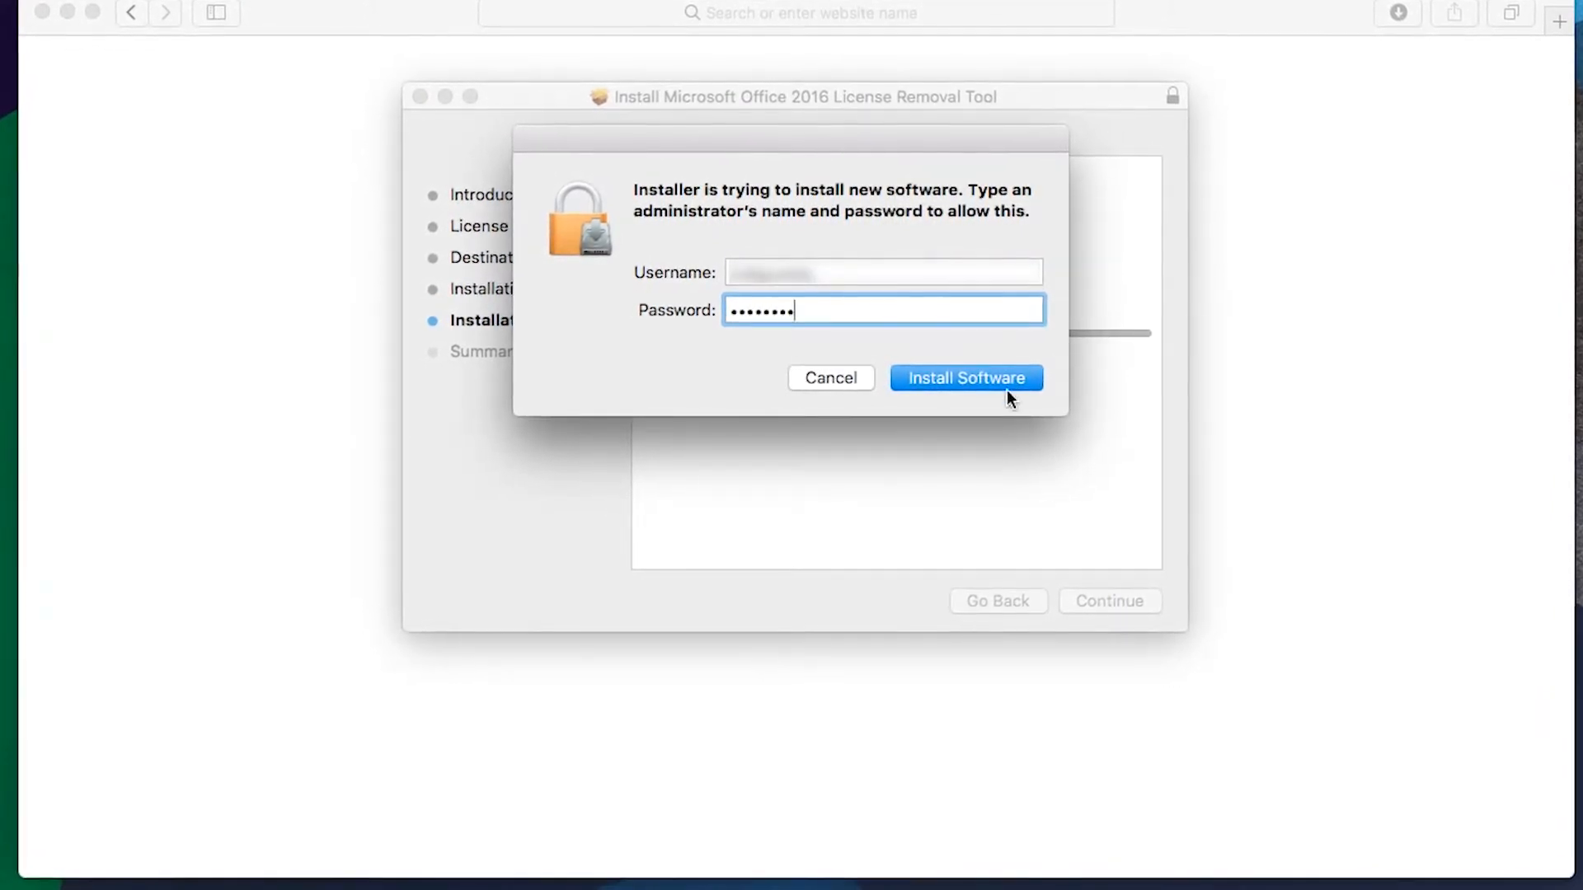
left_click(964, 378)
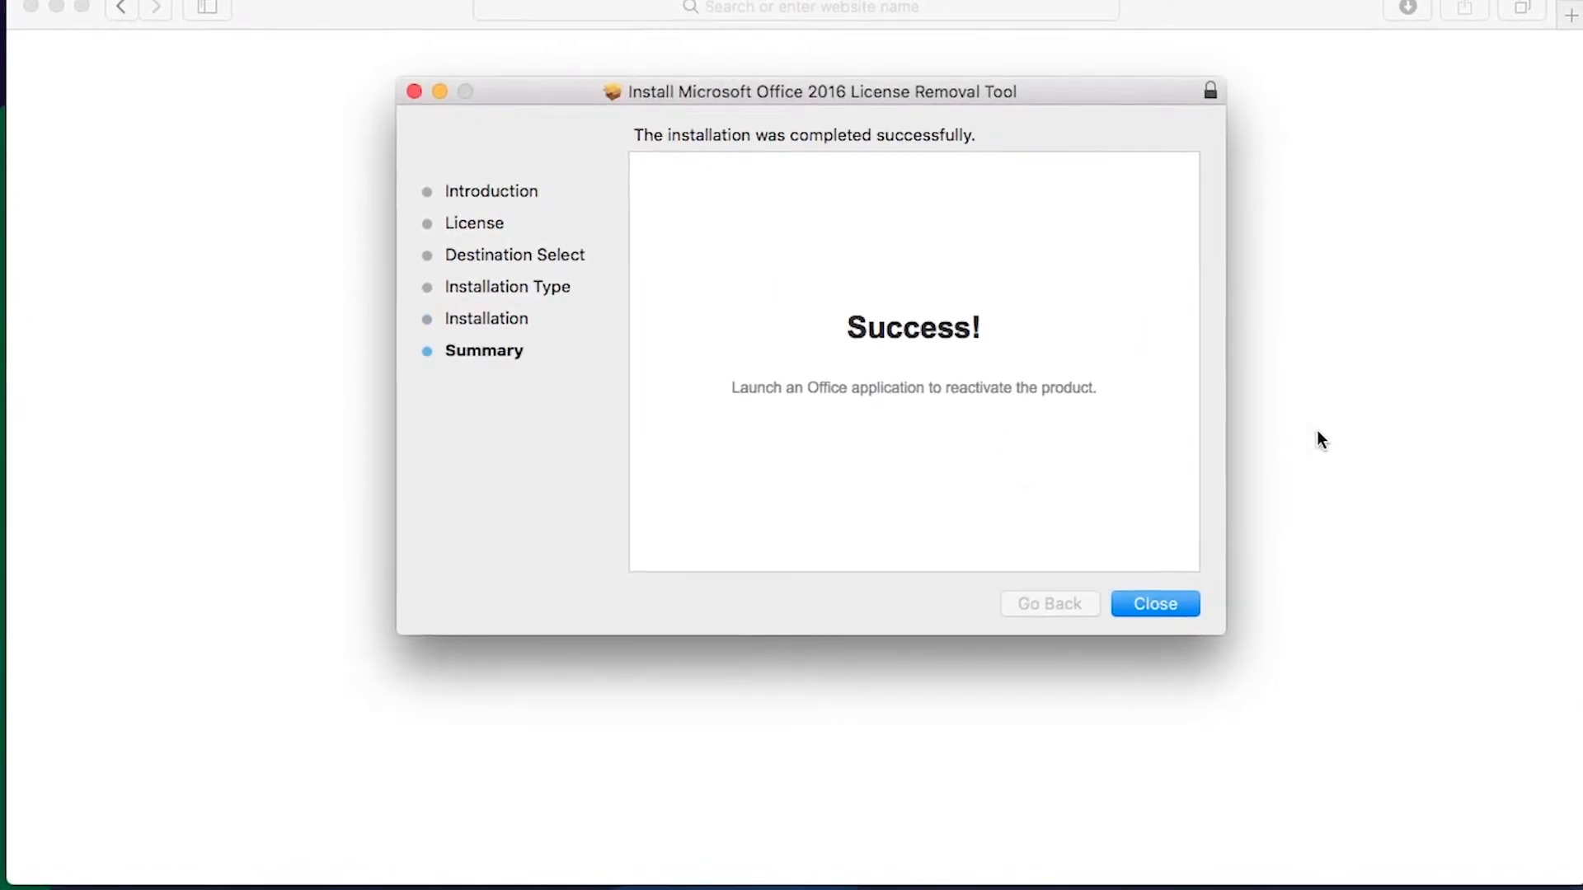
left_click(1155, 603)
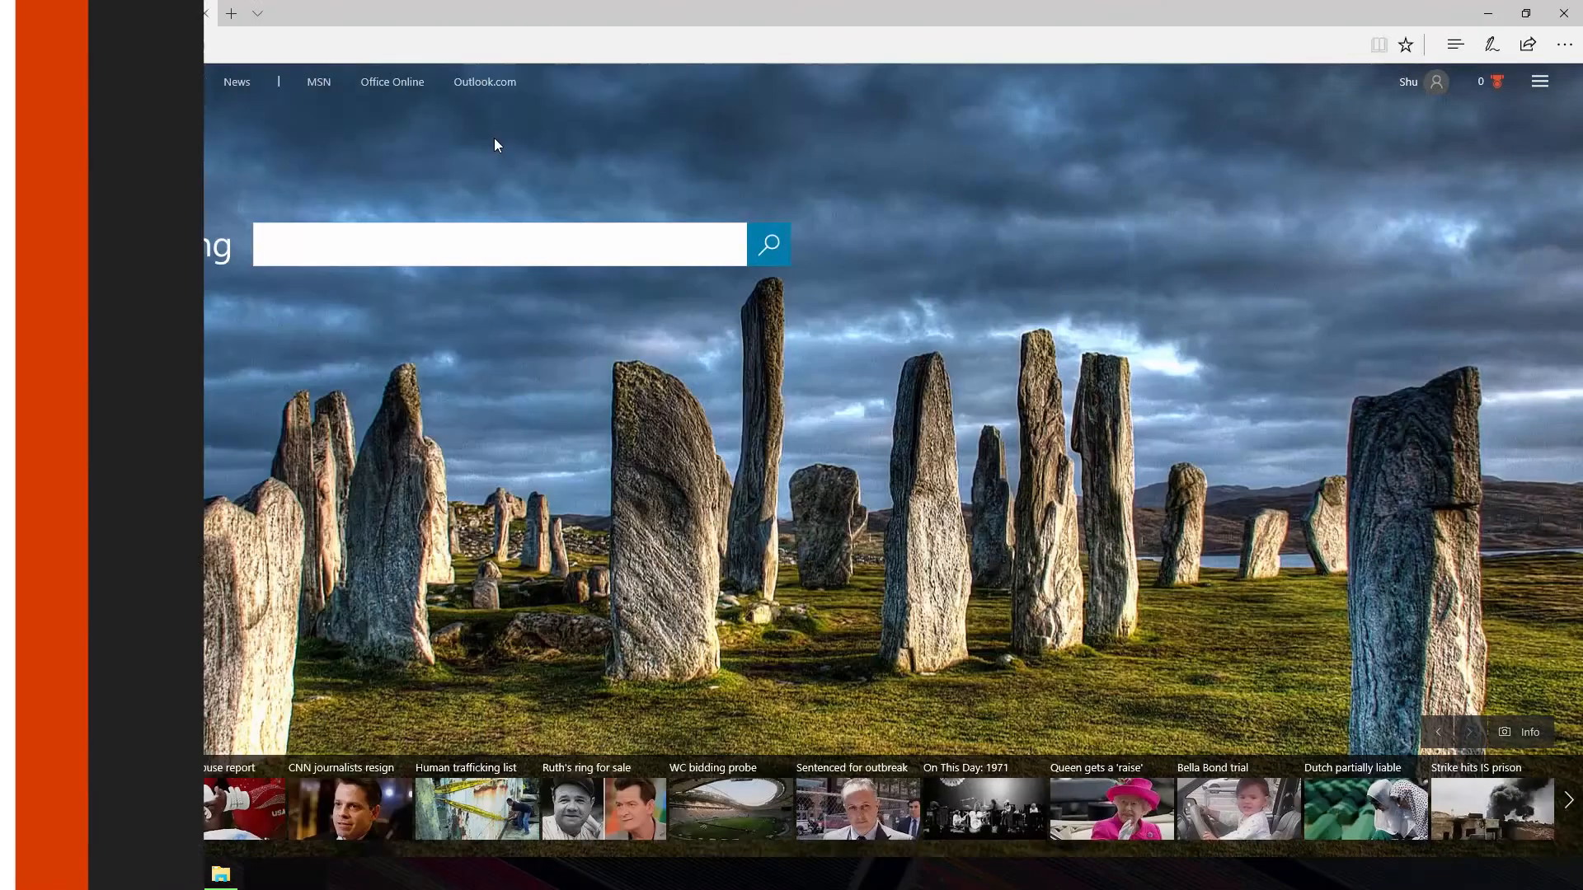
Go to office.com and sign in with the Microsoft account email and password.
type("office.com/")
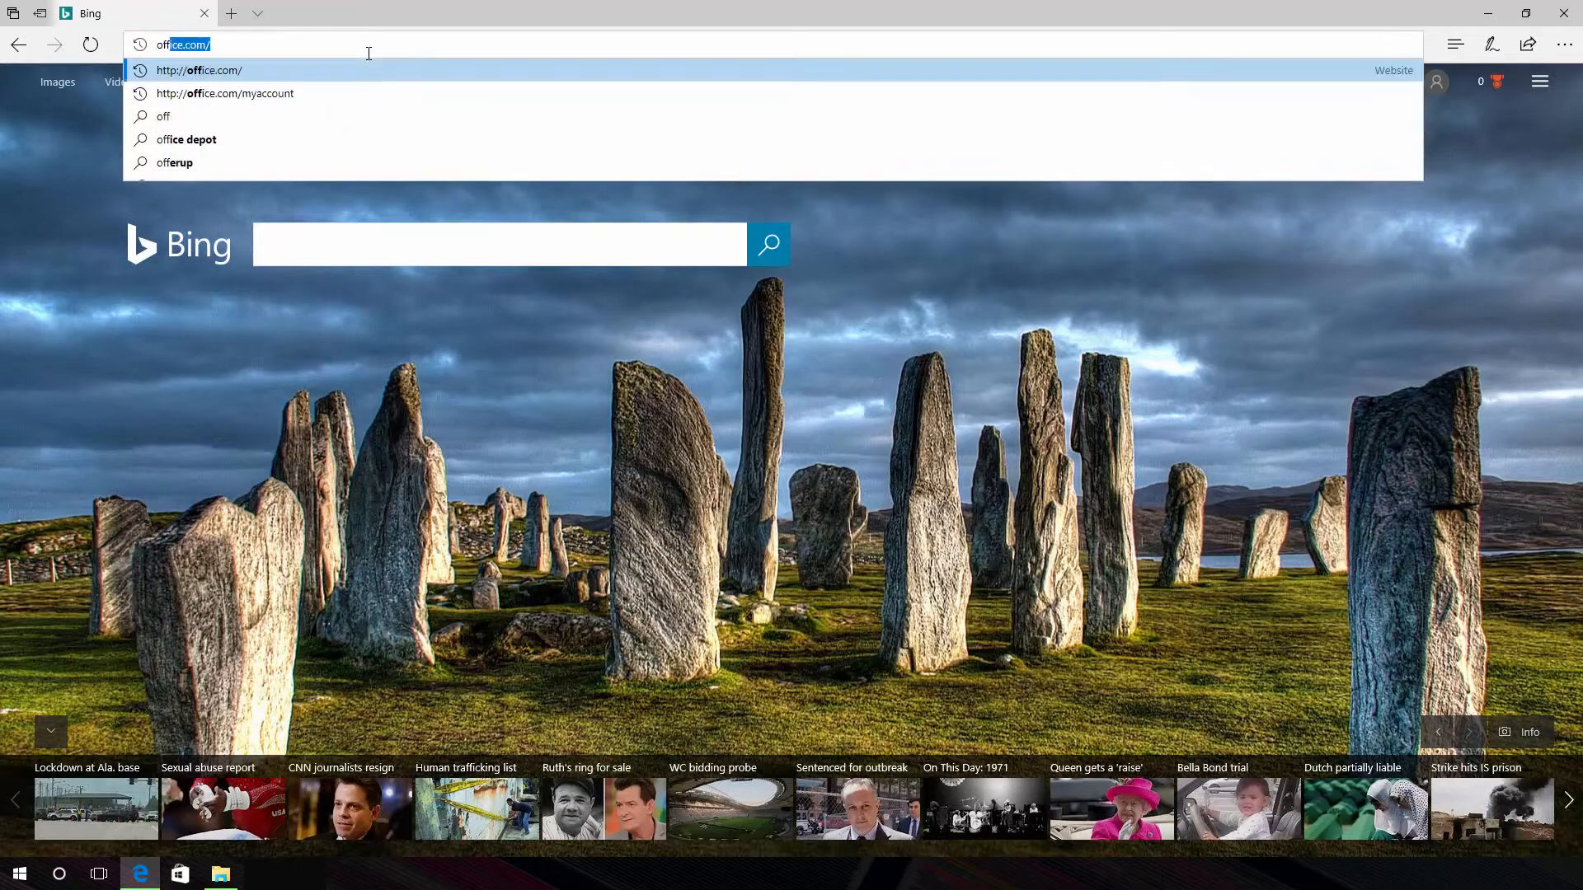
type("signin")
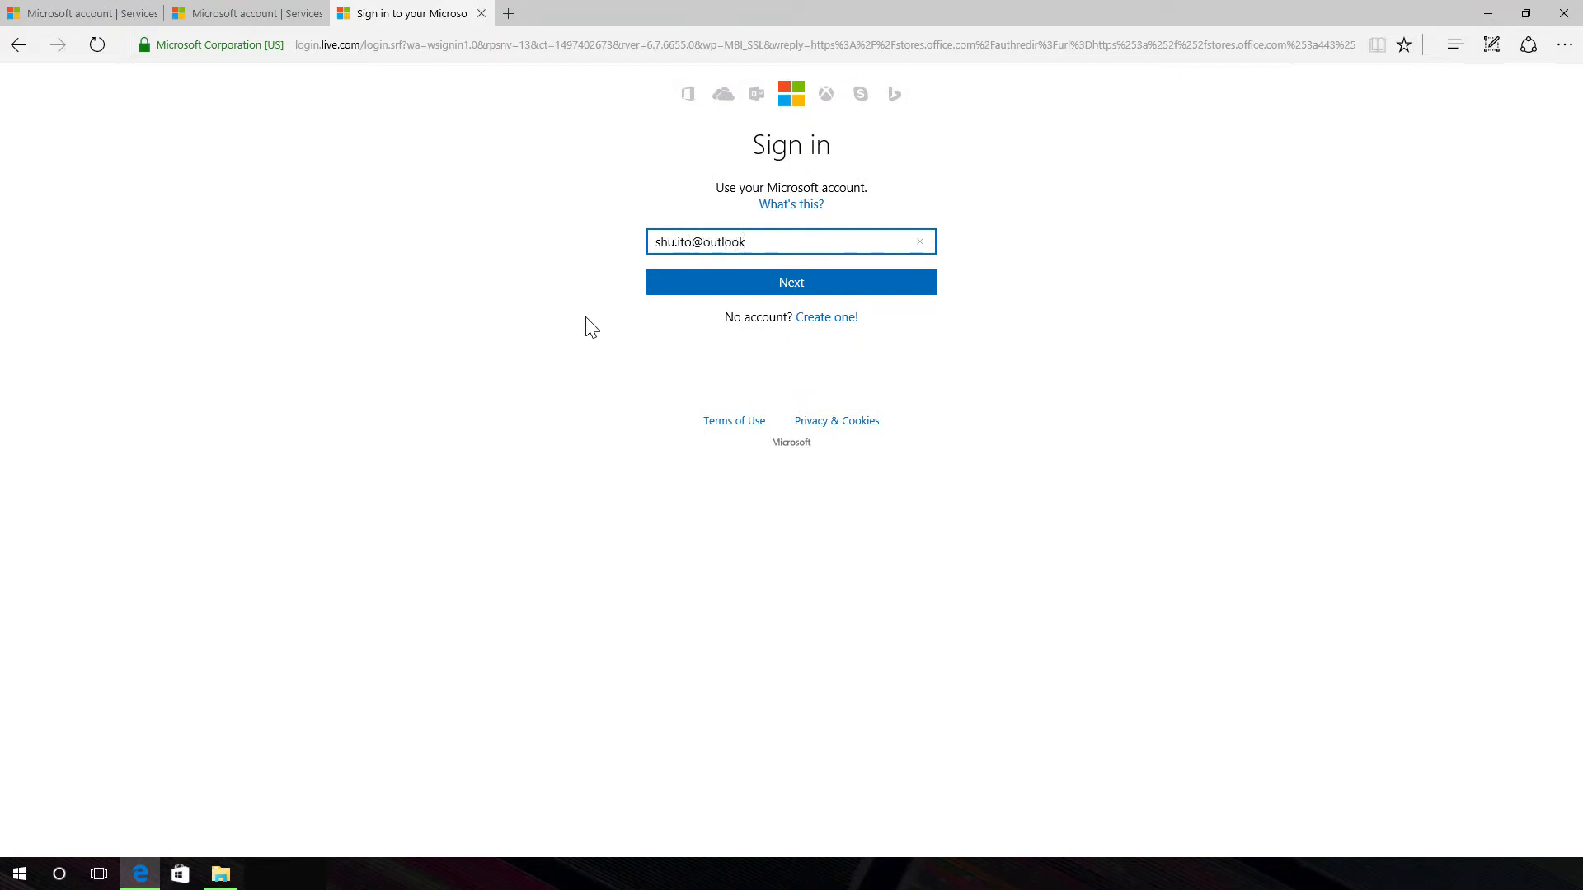
type(".com")
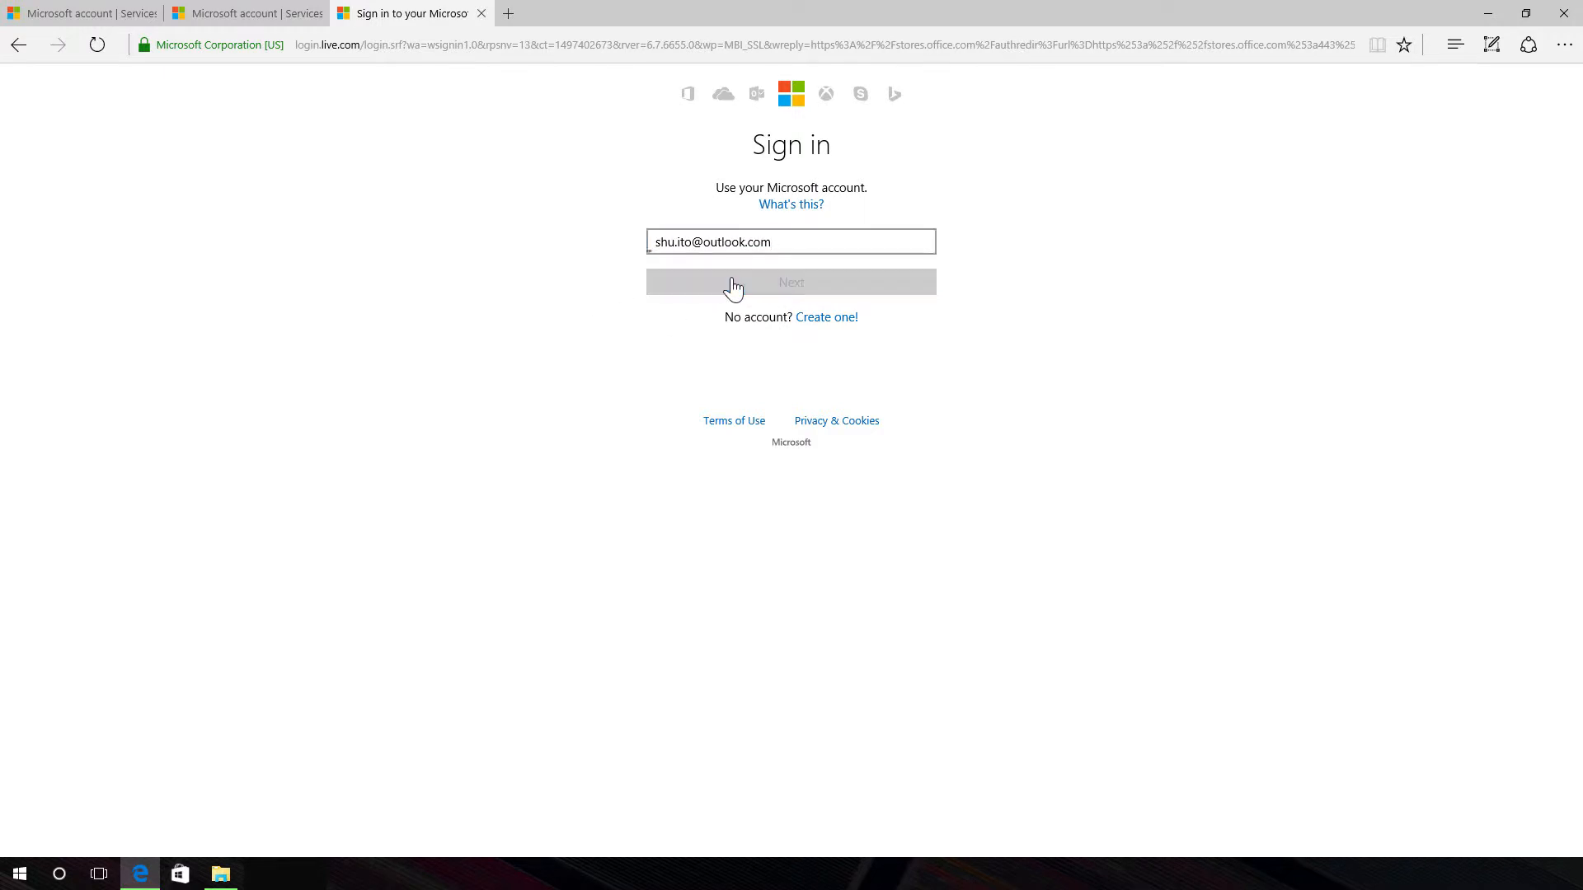
left_click(790, 282)
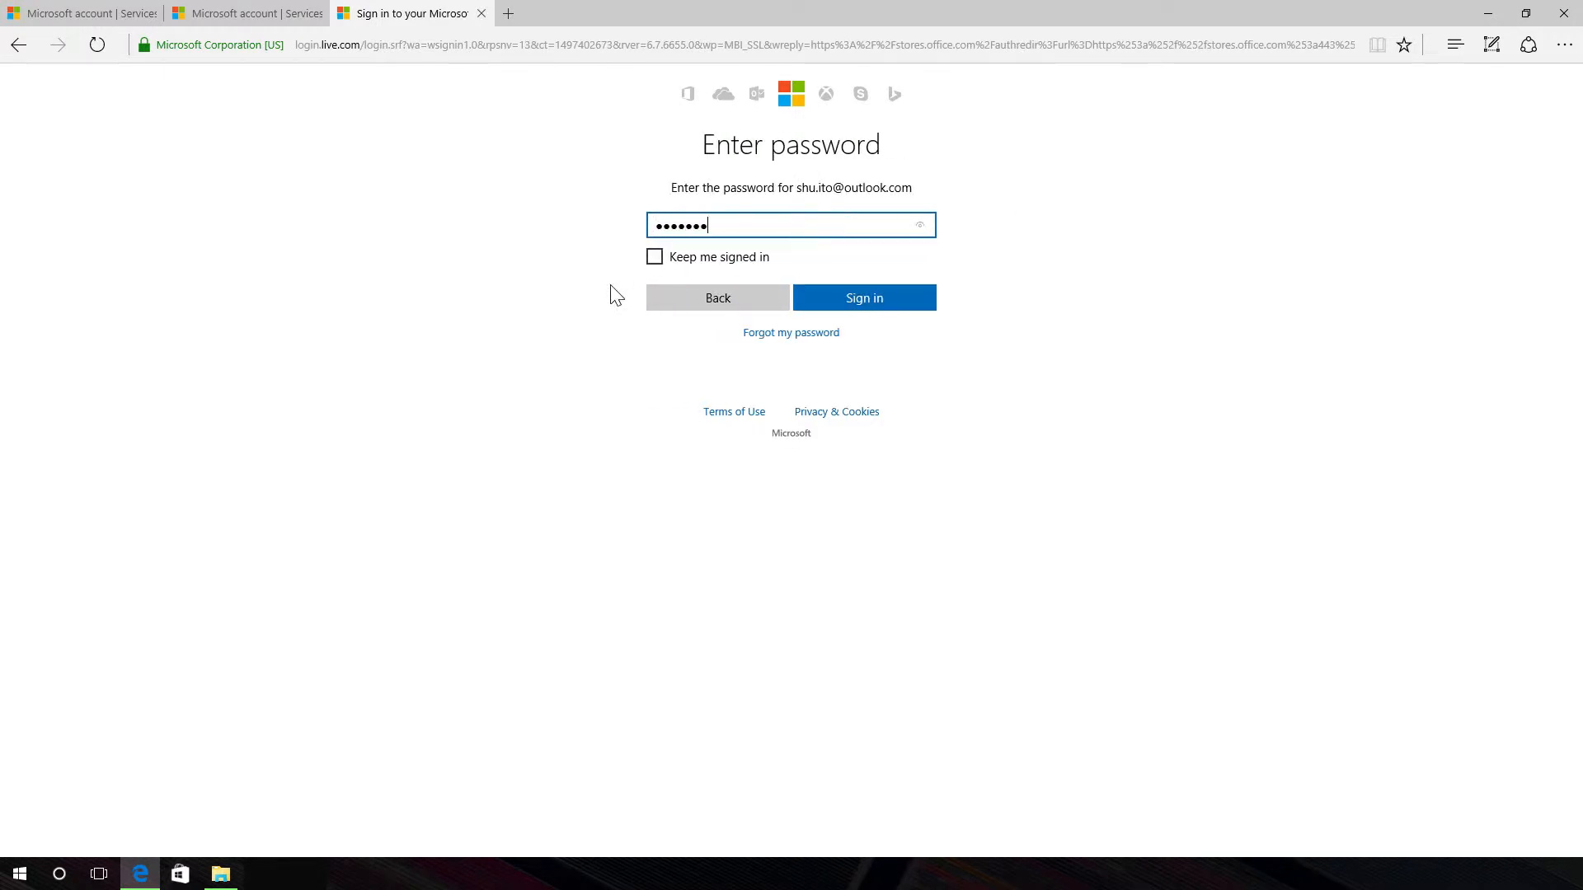
type("password")
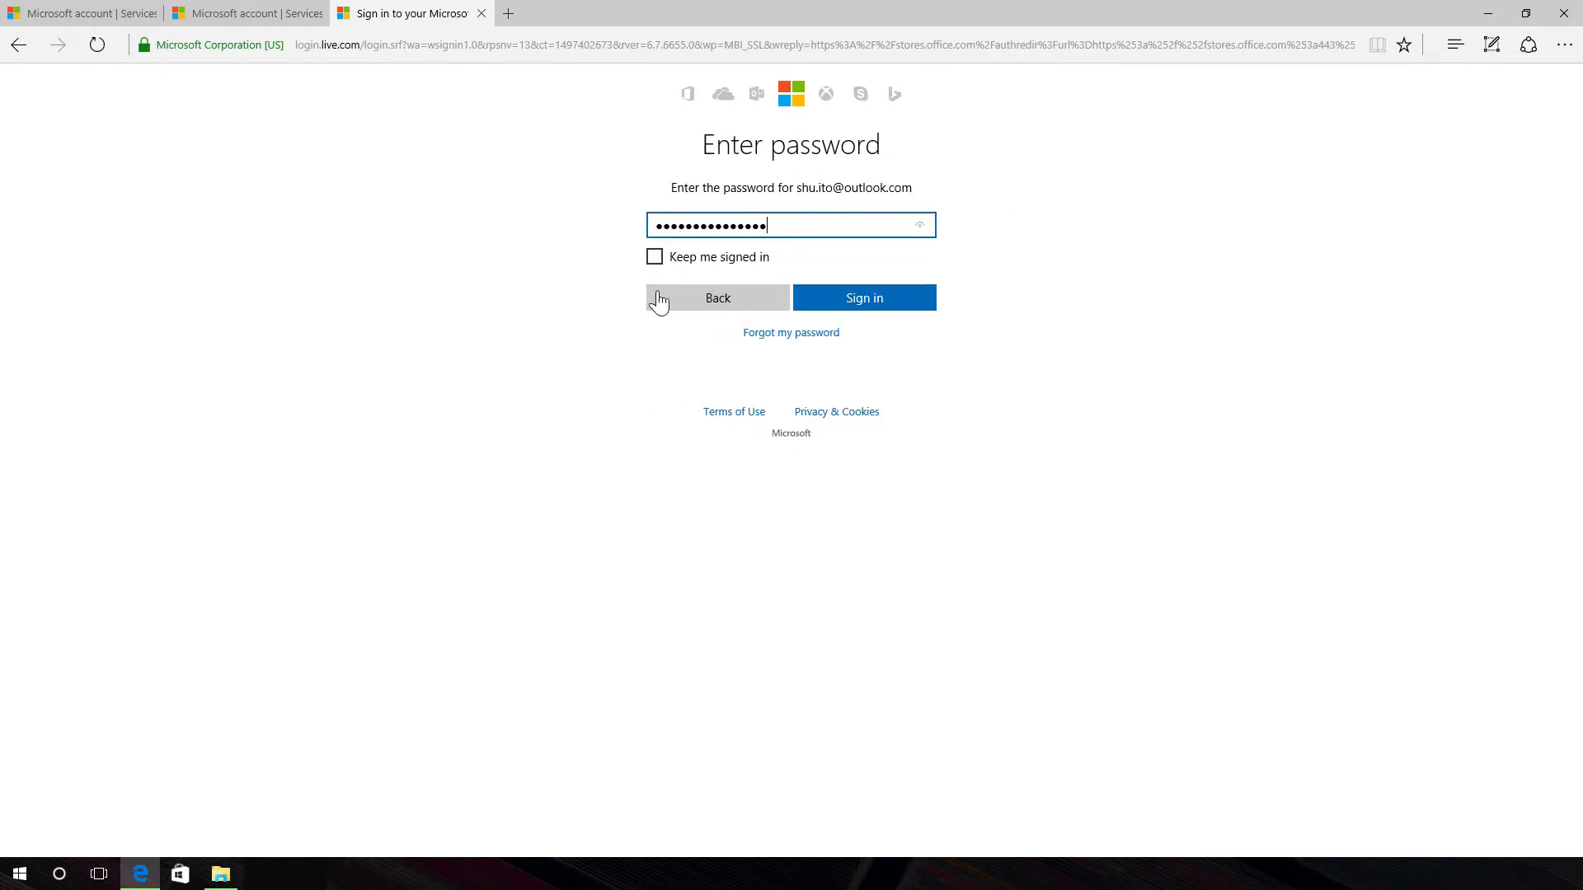
left_click(863, 299)
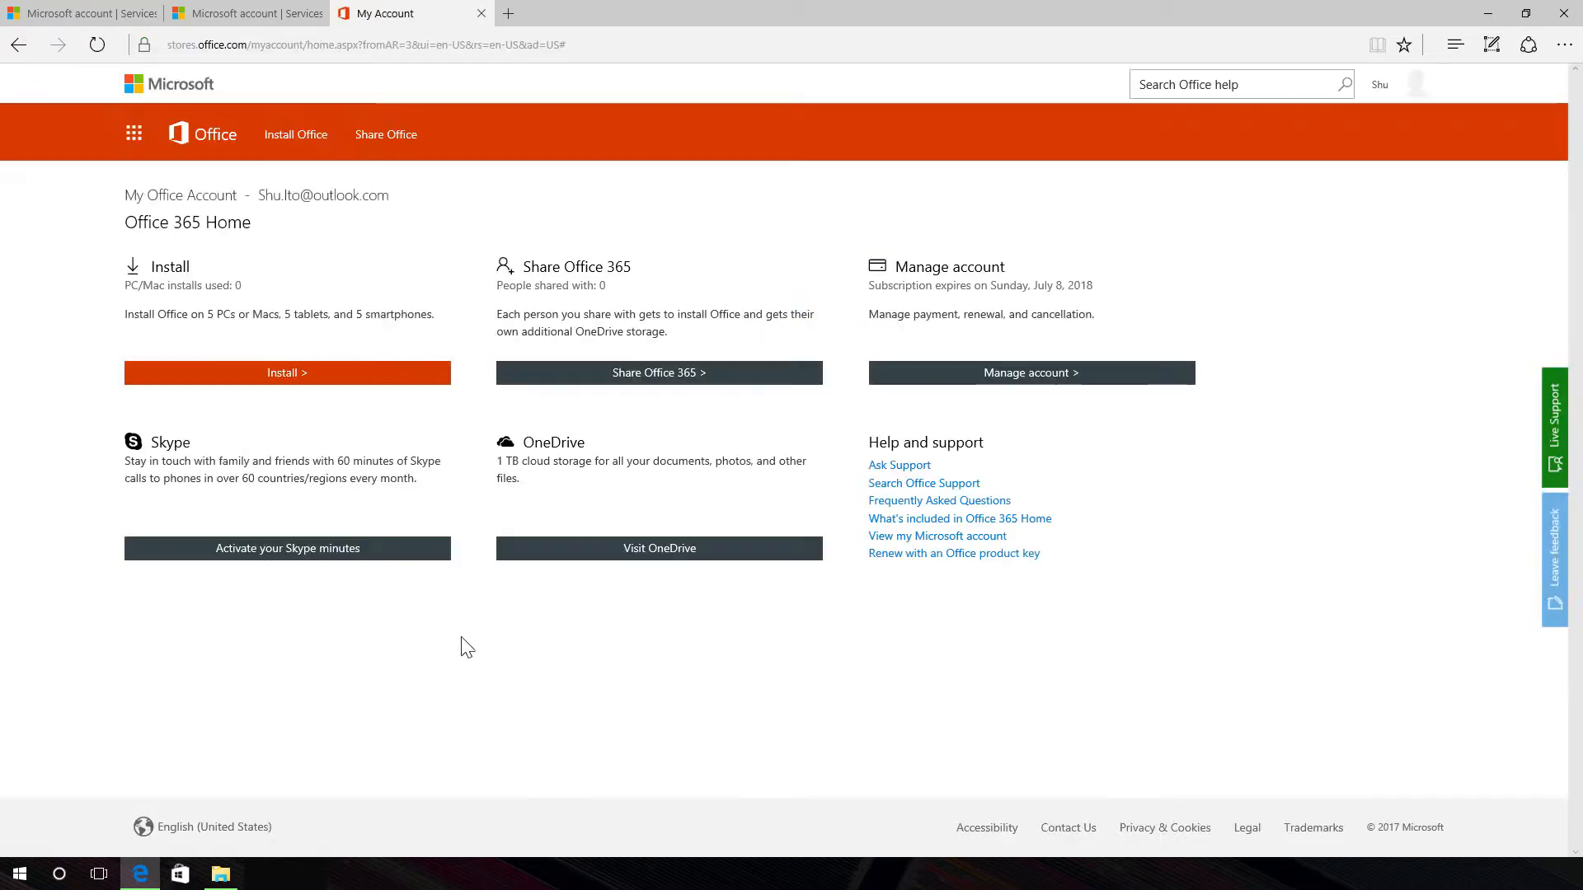
mouse_move(376, 381)
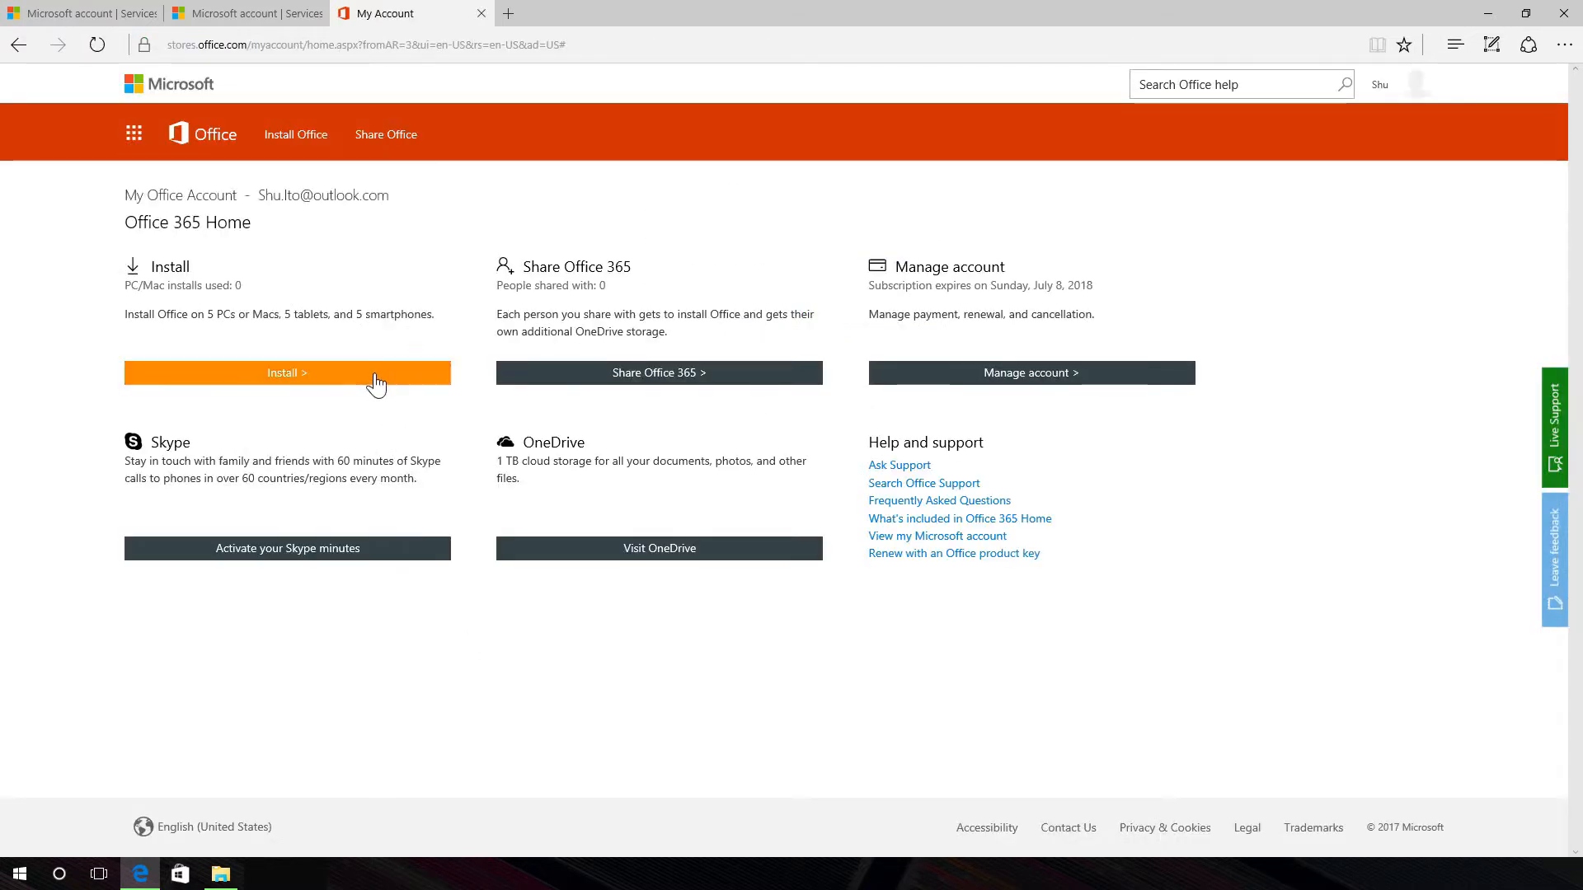
Start the Office 2016 for Mac download from the Office 365 Home install page.
left_click(287, 373)
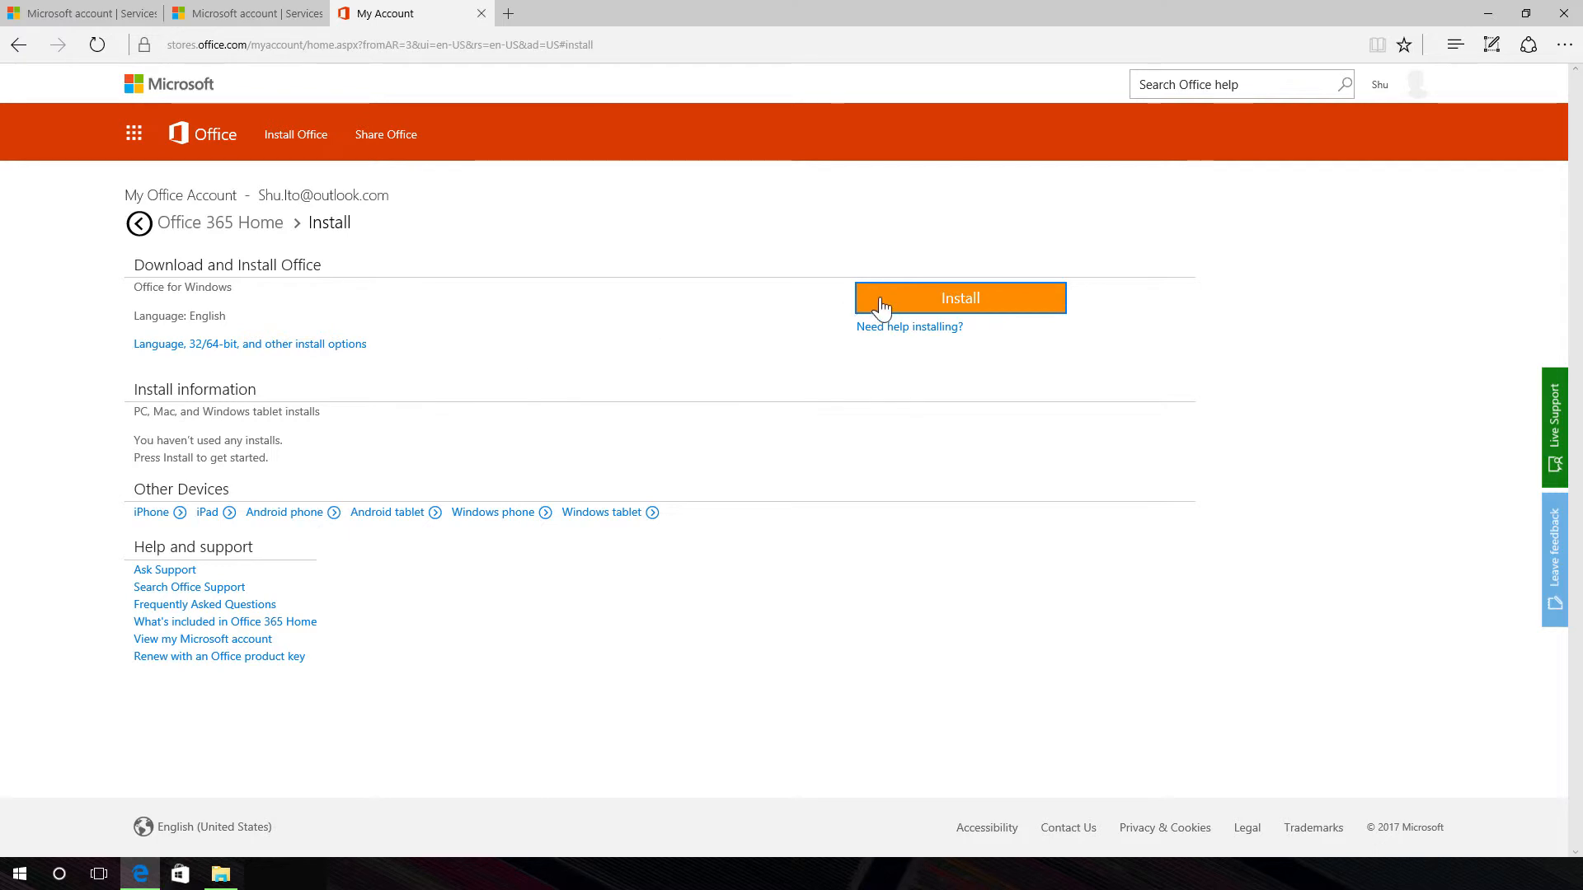
left_click(960, 299)
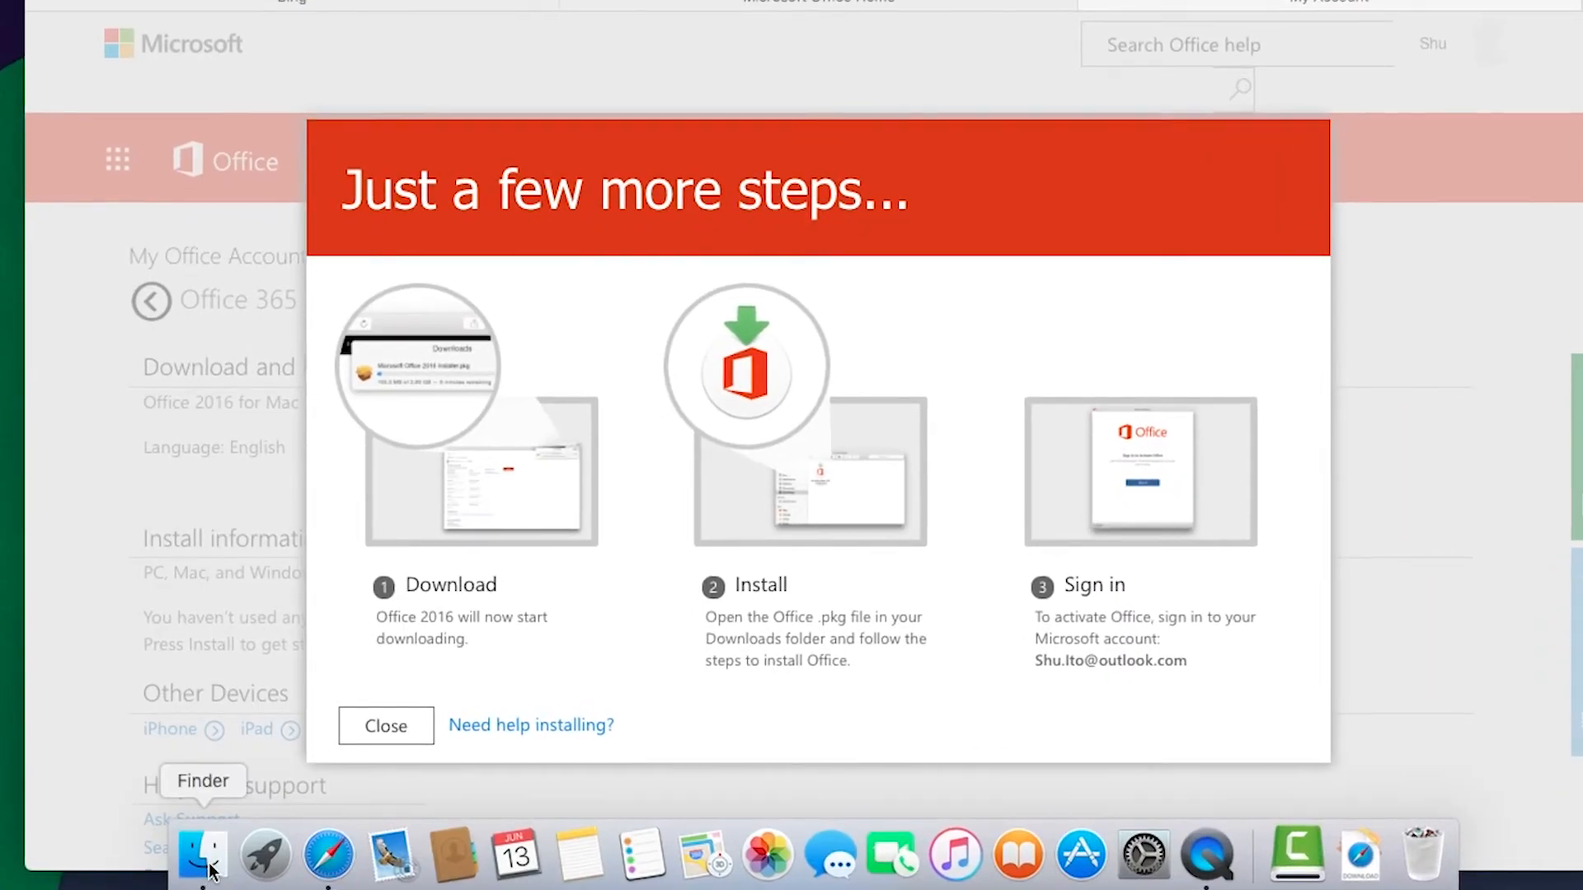
Launch the Microsoft Office 2016 .pkg installer from the Downloads folder in Finder.
left_click(201, 856)
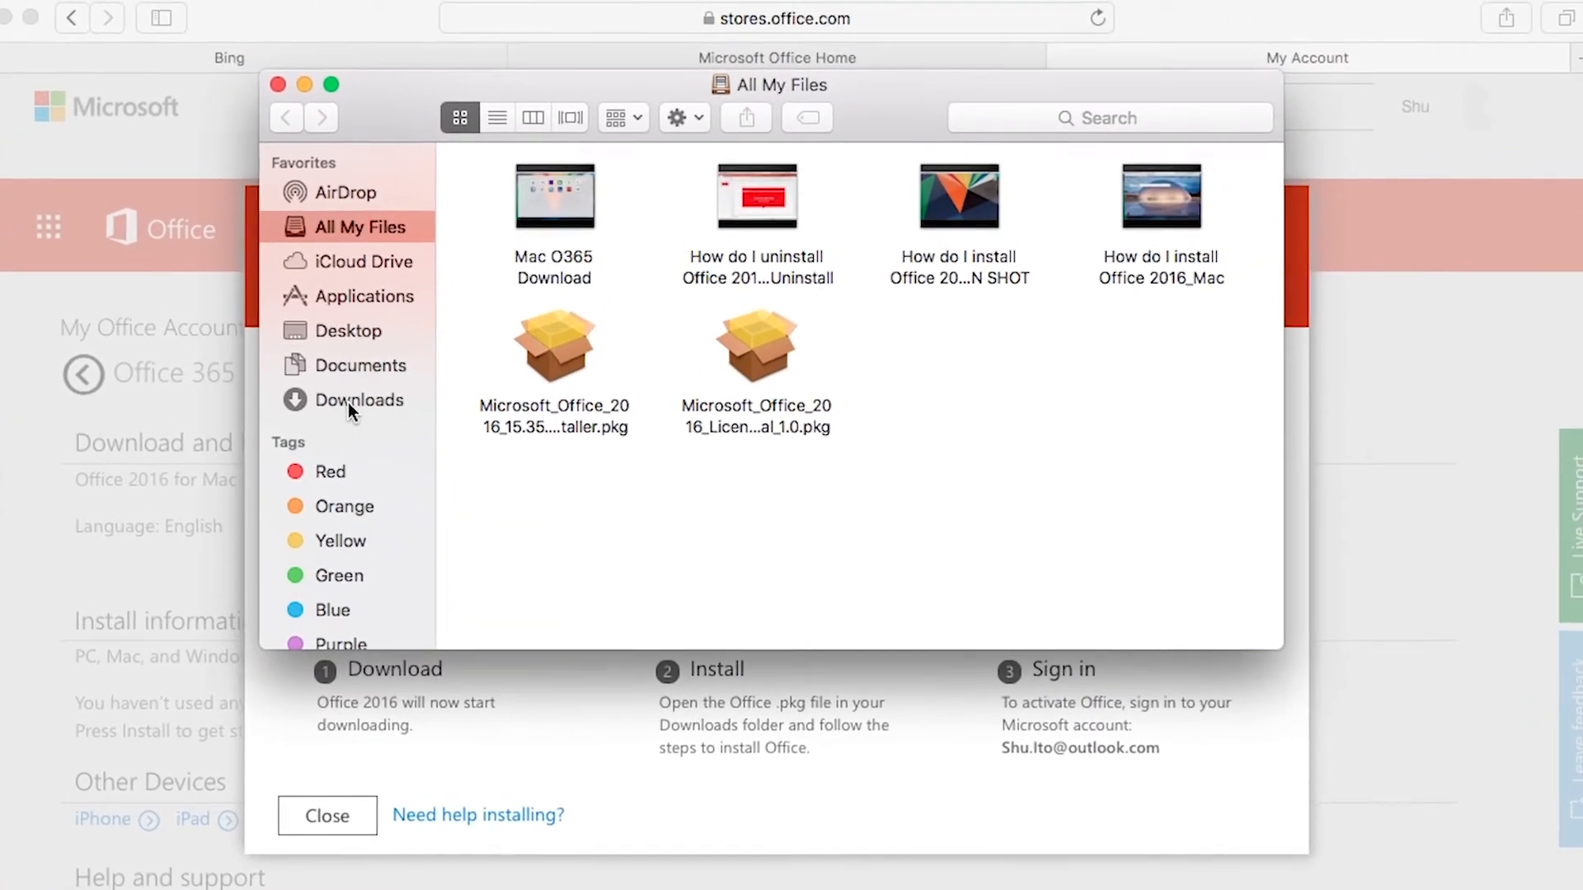
left_click(358, 399)
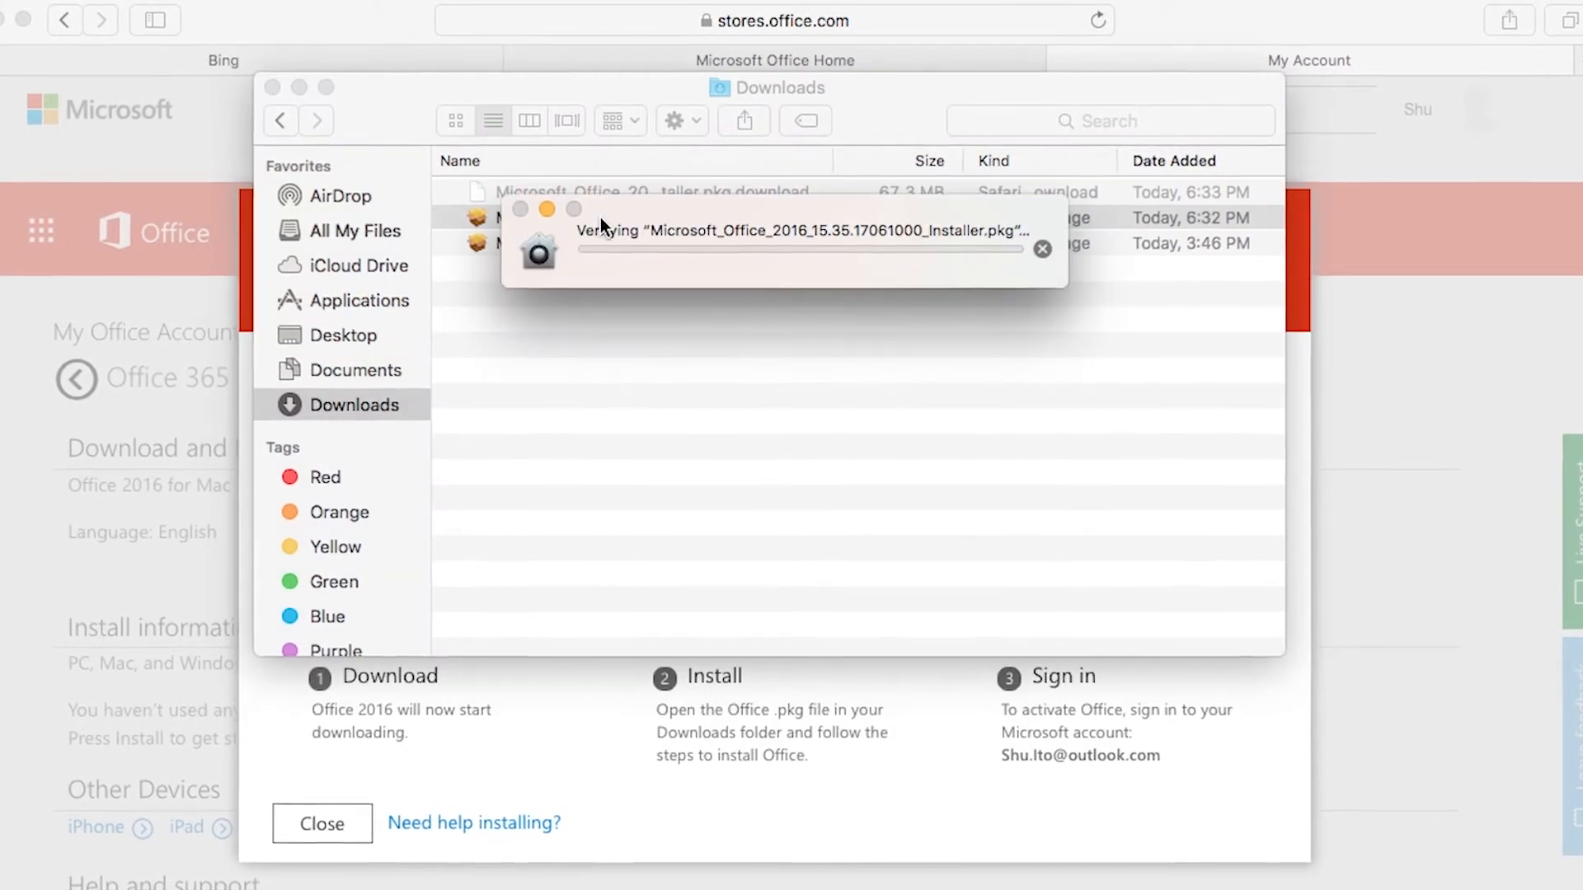
left_click(1042, 249)
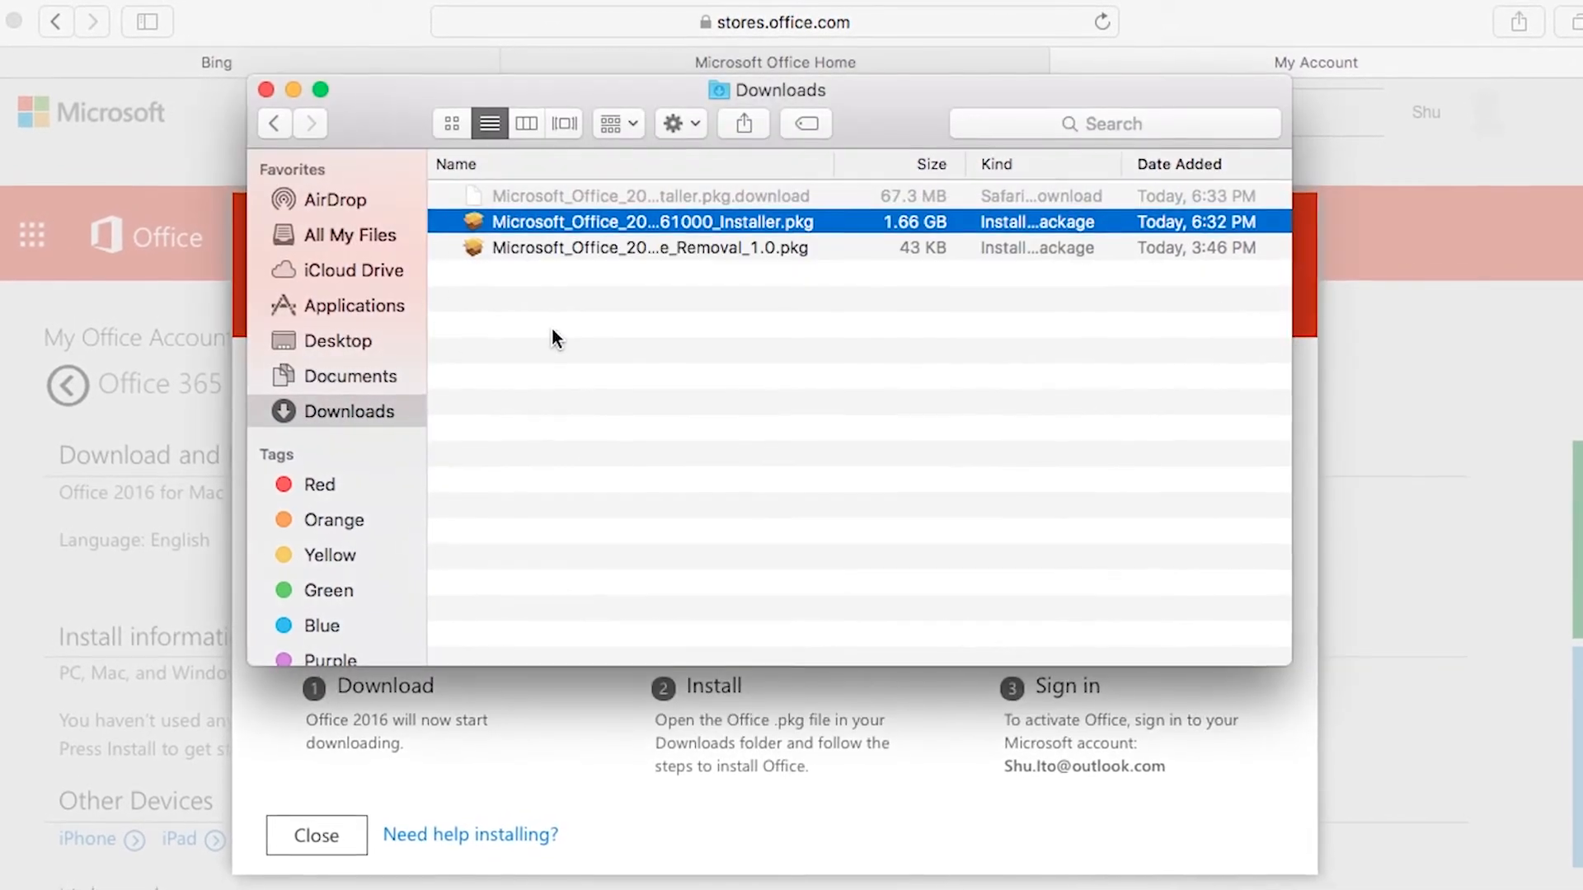